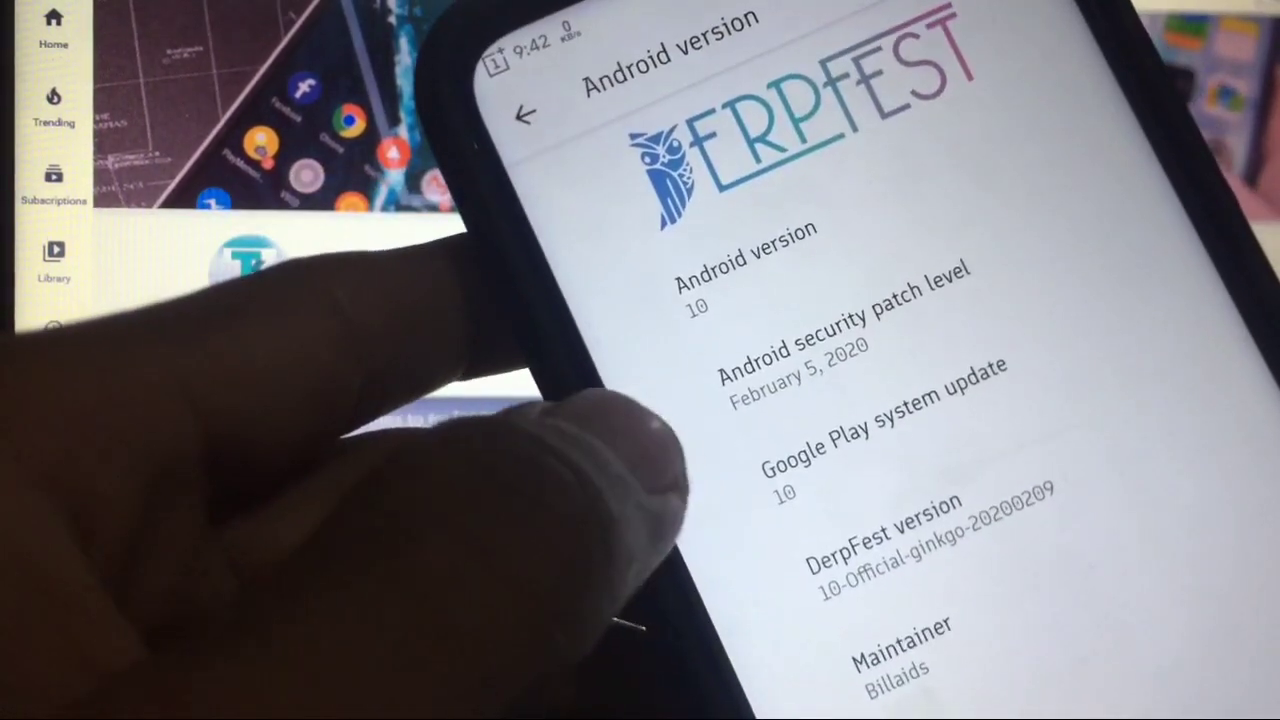
Leave the Lawnchair About page and pull down the Quick Settings panel over the home screen
{"action": "scroll", "scroll_direction": "up", "scroll_amount": 3}
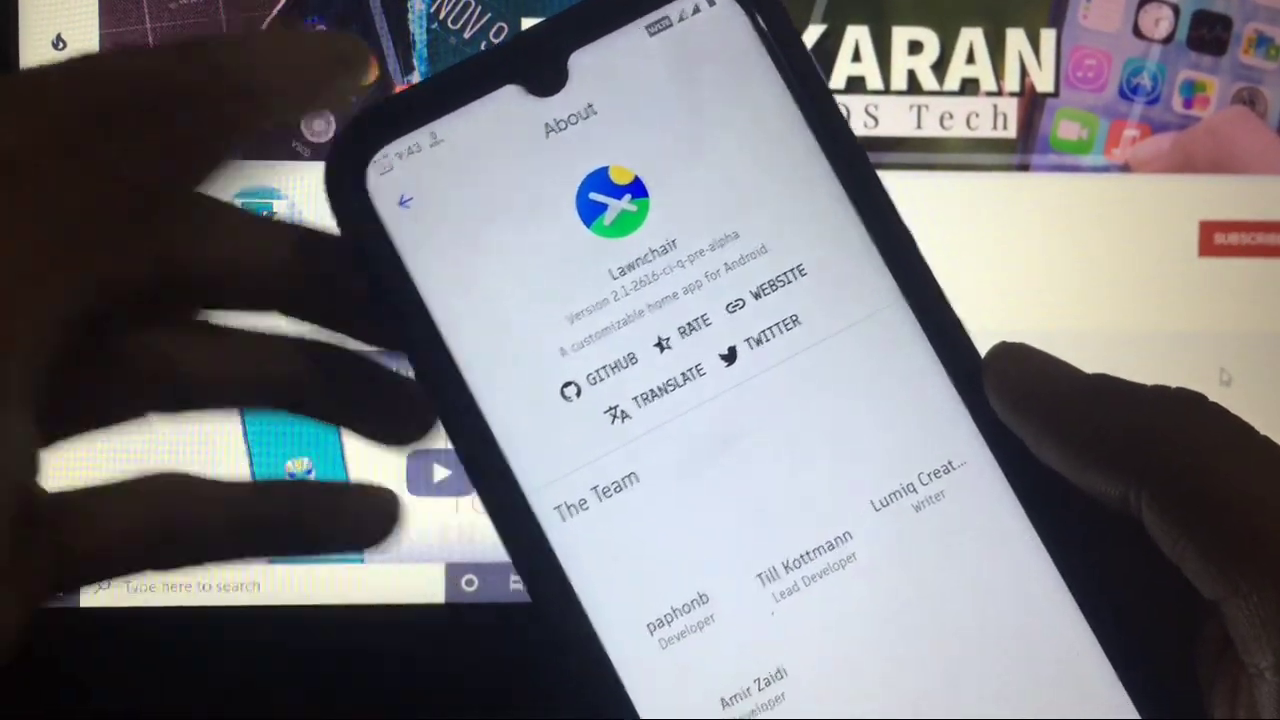
{"action": "left_click", "coordinate": [404, 200]}
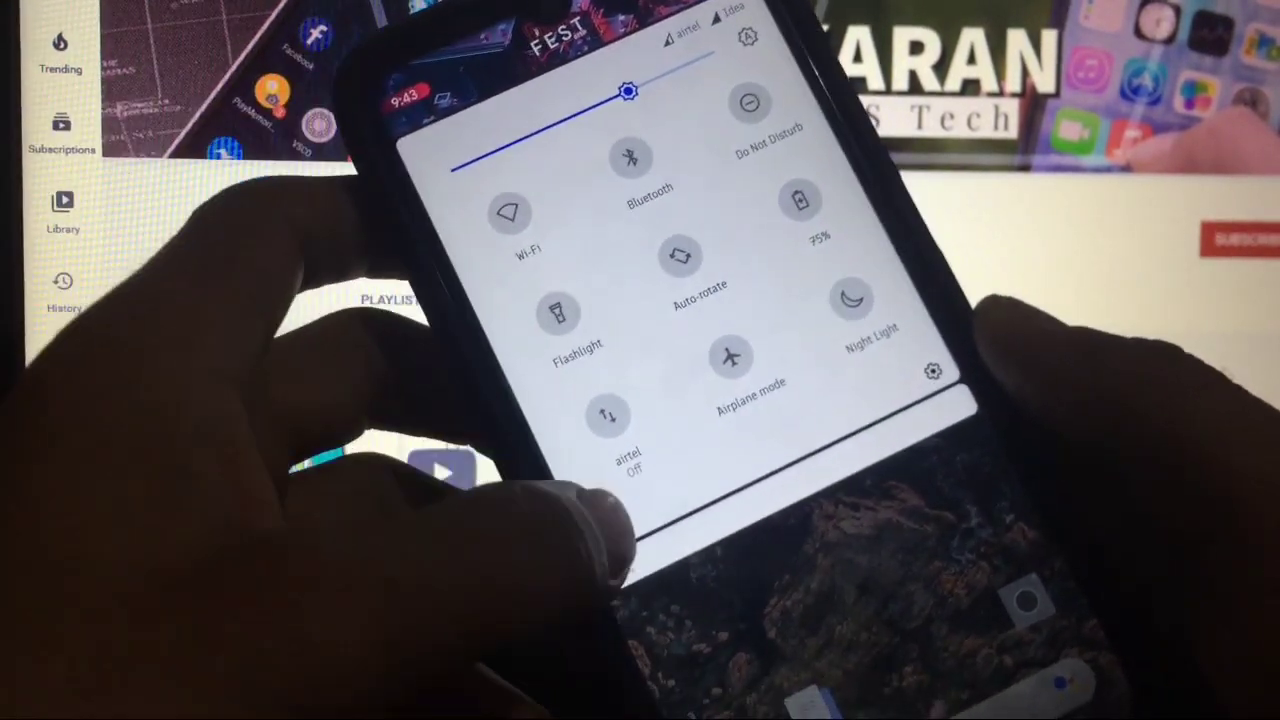
{"action": "left_click", "coordinate": [932, 370]}
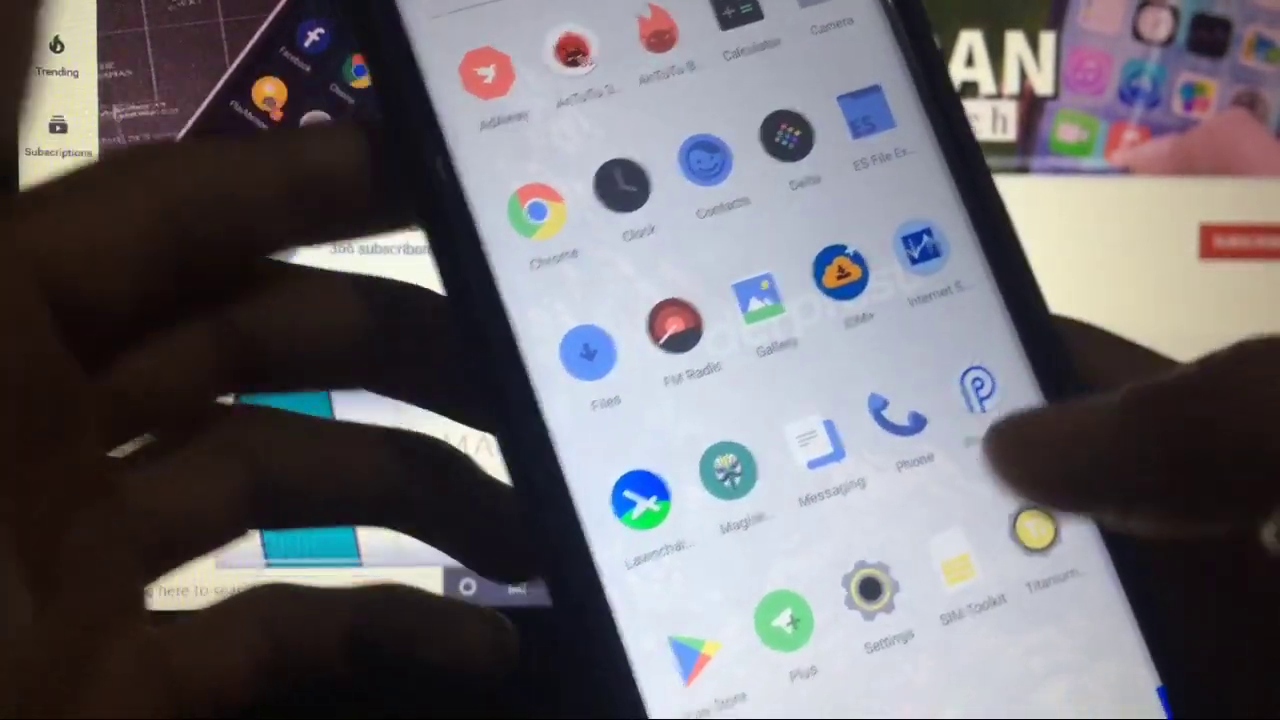
Launch Settings and review Network & internet including the SIM's mobile network page
{"action": "left_click", "coordinate": [870, 590]}
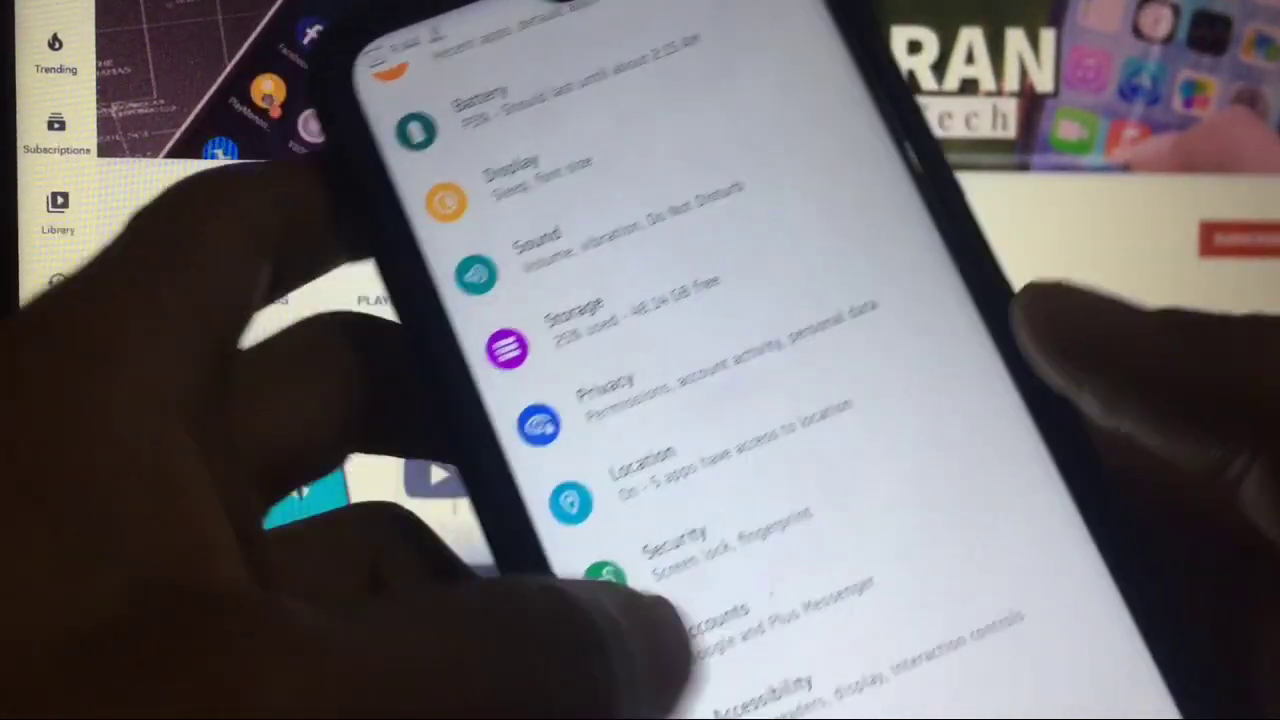
{"action": "scroll", "scroll_direction": "down", "scroll_amount": 3}
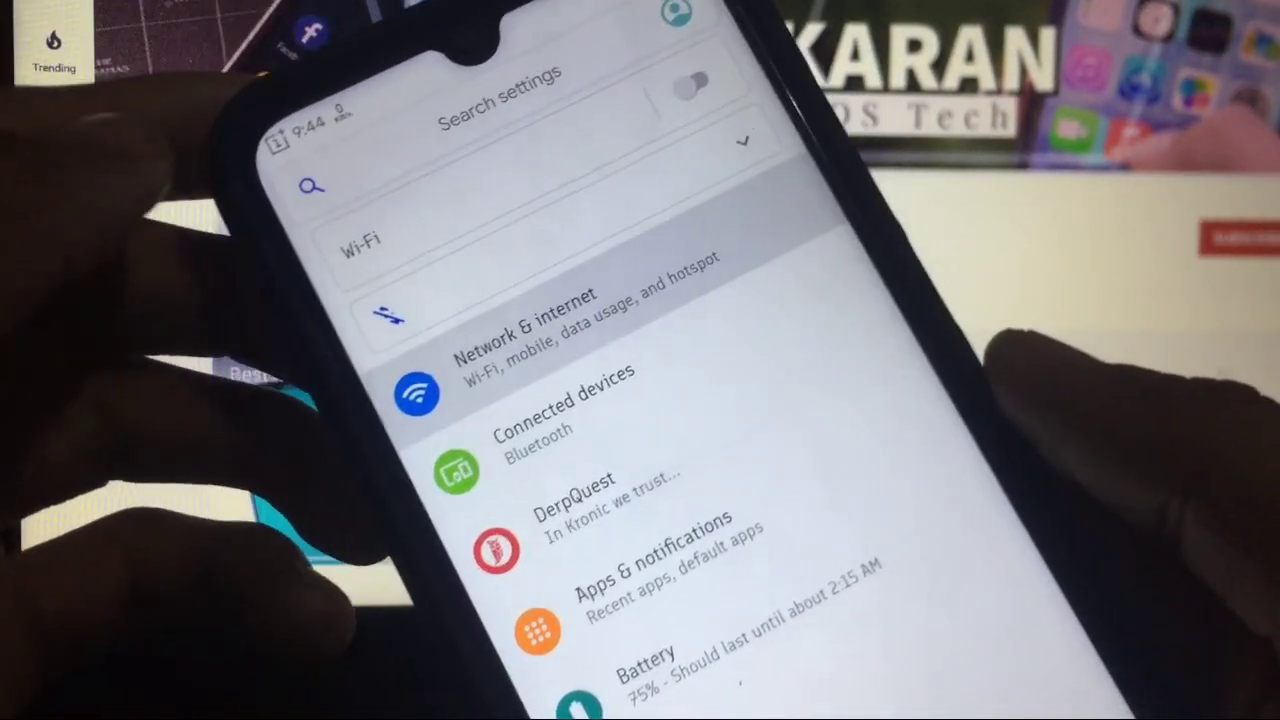
{"action": "left_click", "coordinate": [544, 304]}
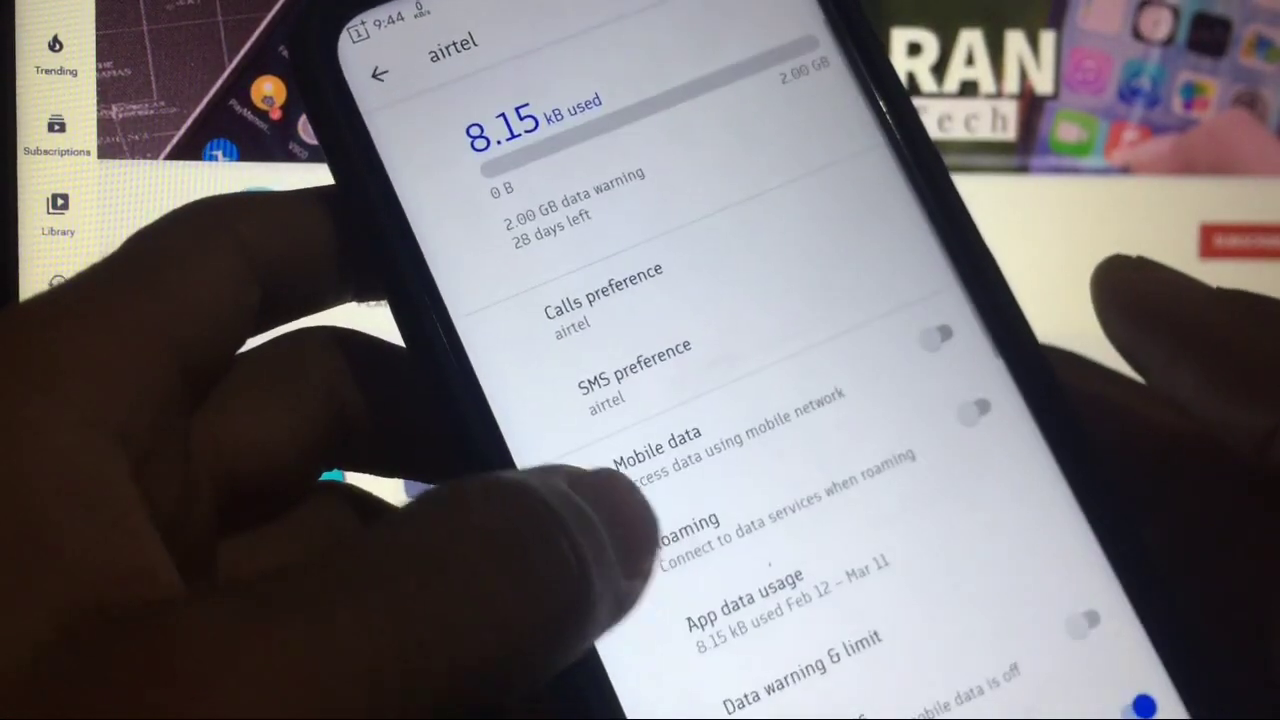
{"action": "scroll", "scroll_direction": "down", "scroll_amount": 3}
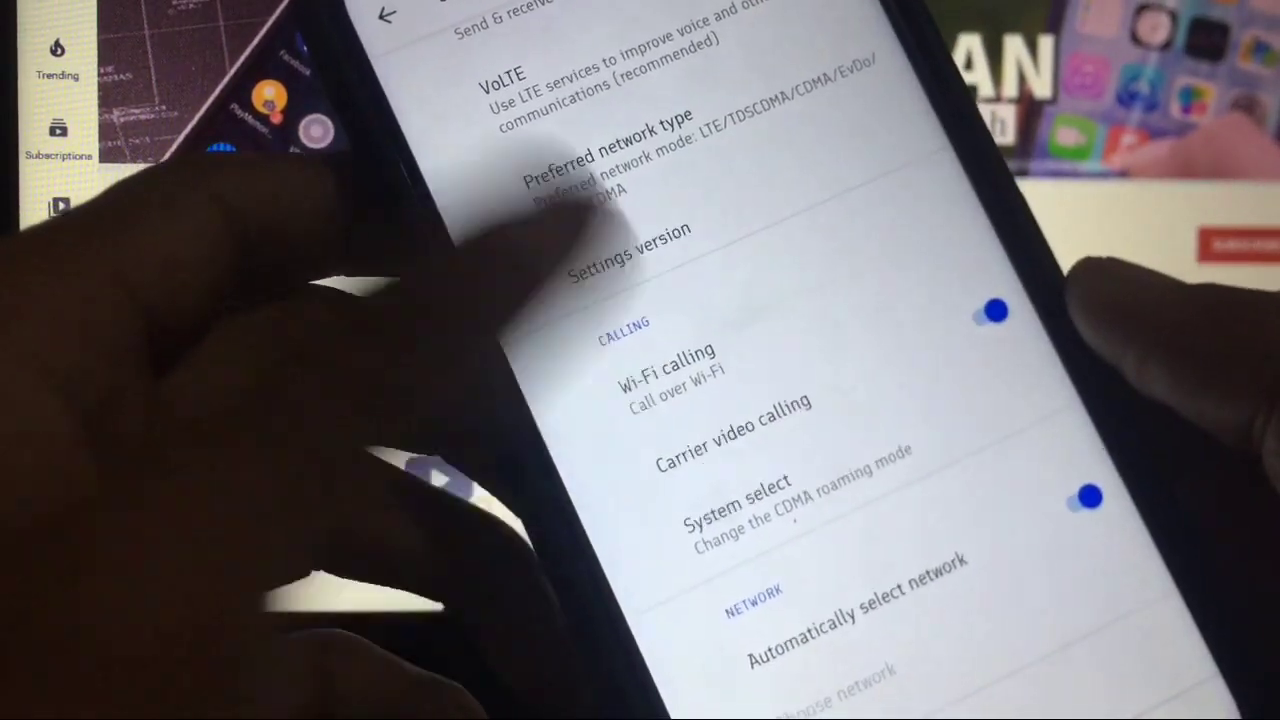
{"action": "left_click", "coordinate": [386, 14]}
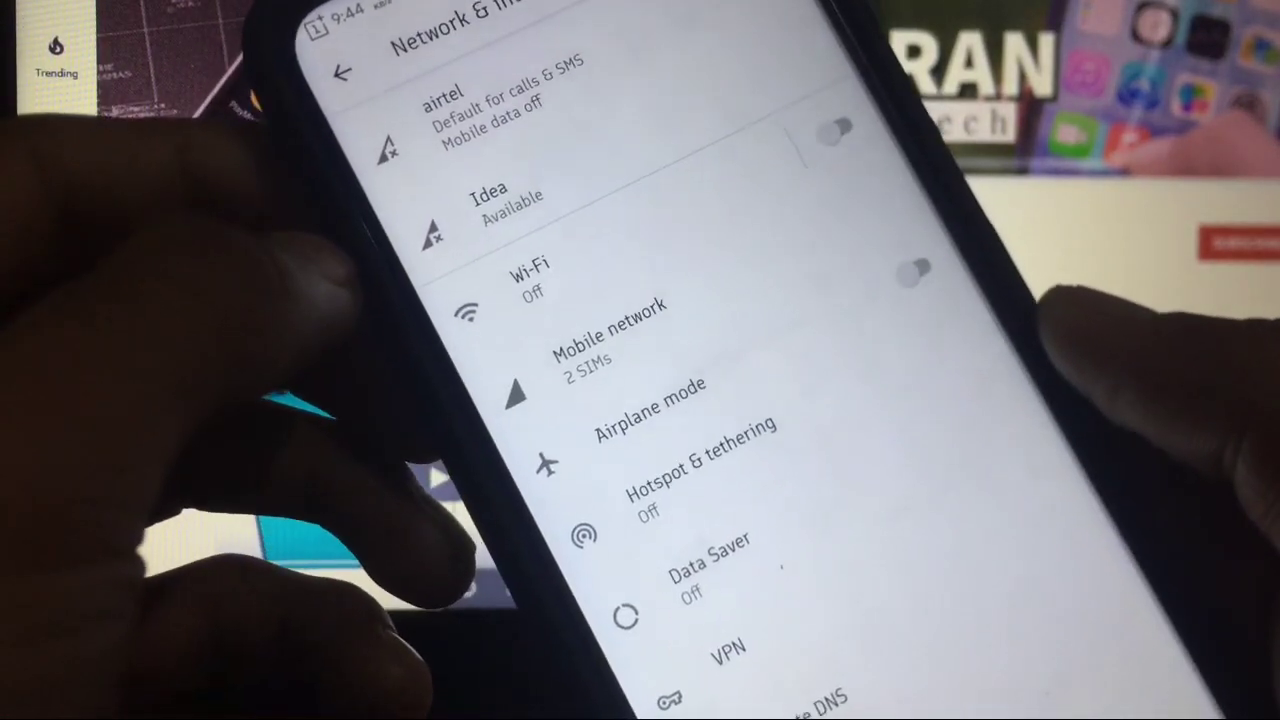
Review the Battery page and return to the main settings list
{"action": "left_click", "coordinate": [344, 72]}
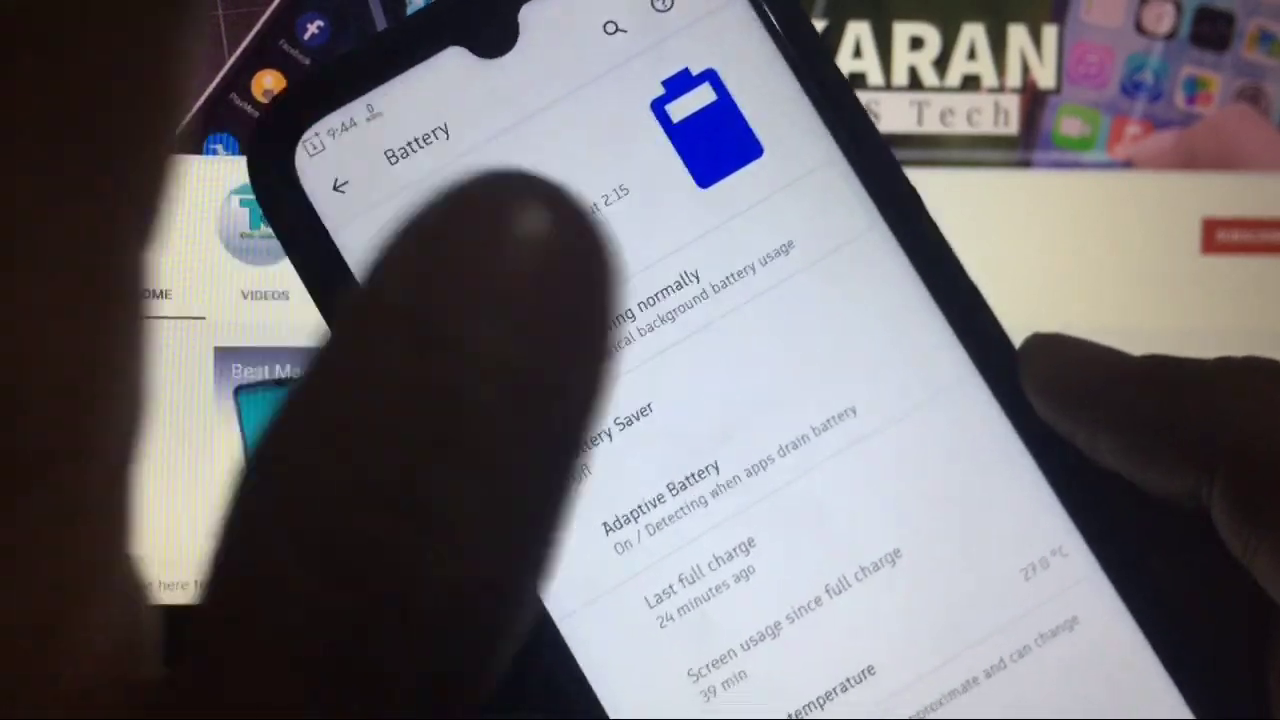
{"action": "left_click", "coordinate": [344, 186]}
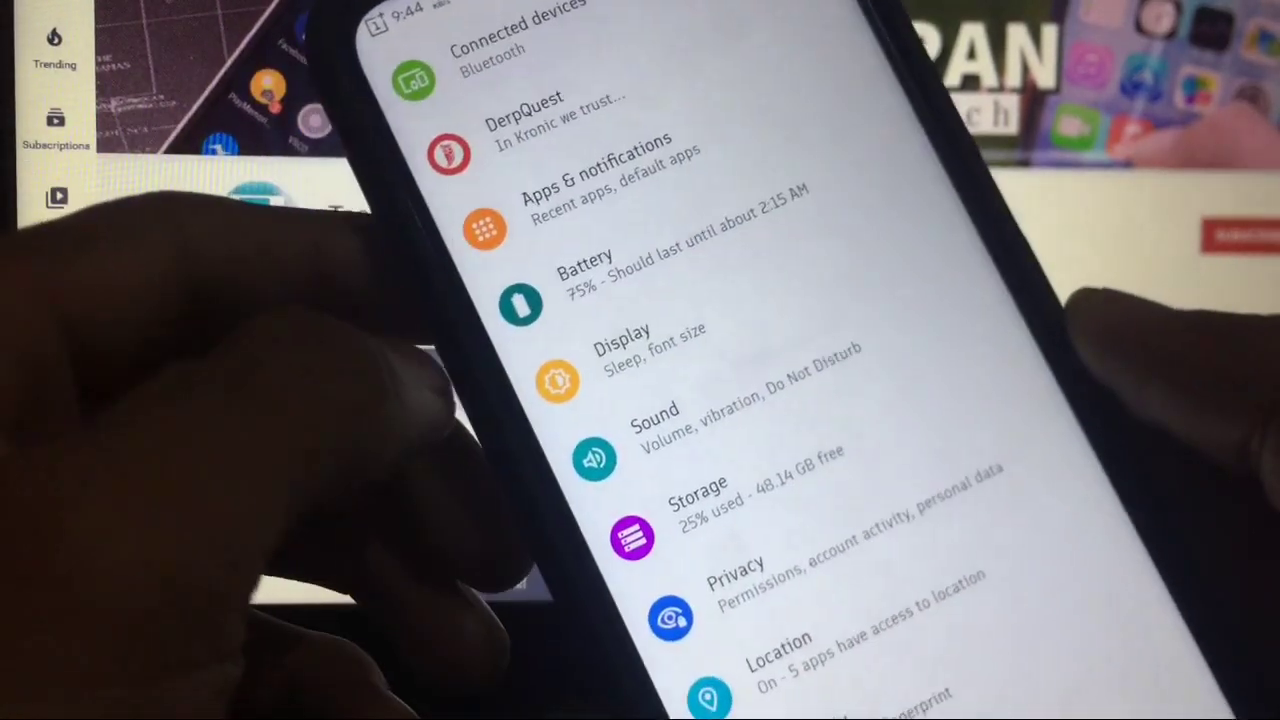
{"action": "left_click", "coordinate": [624, 340]}
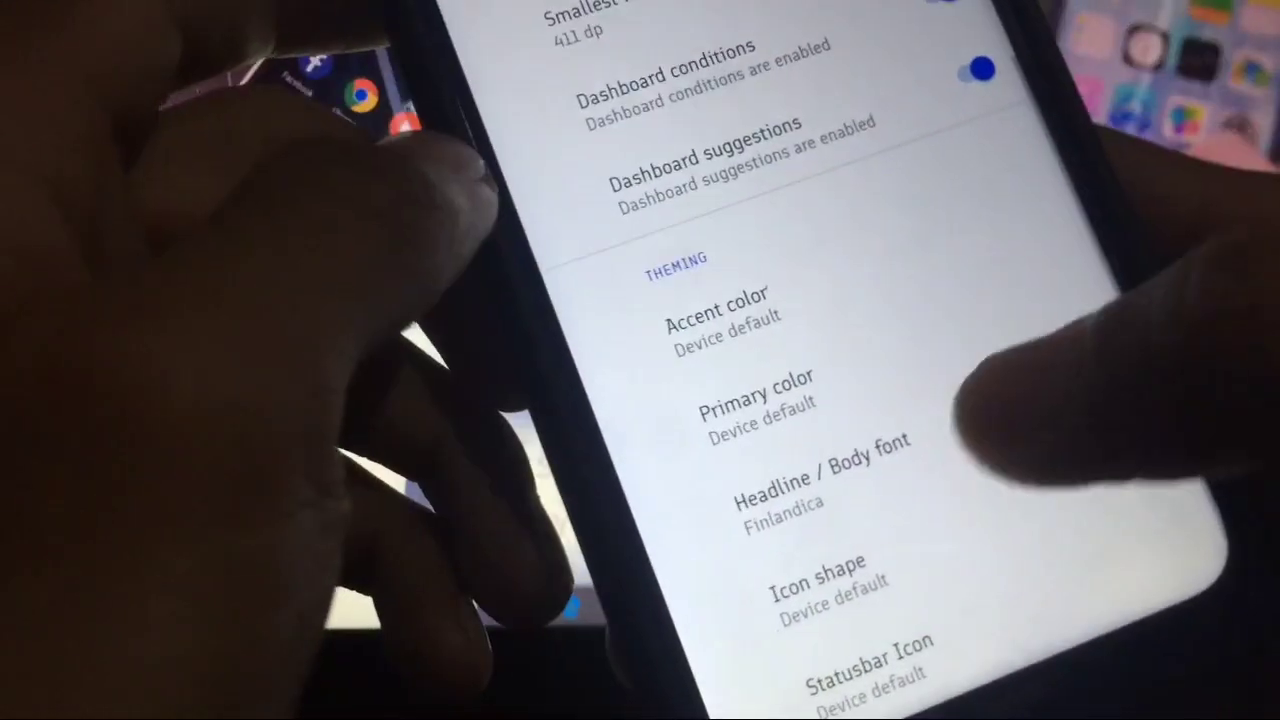
{"action": "scroll", "scroll_direction": "down", "scroll_amount": 3}
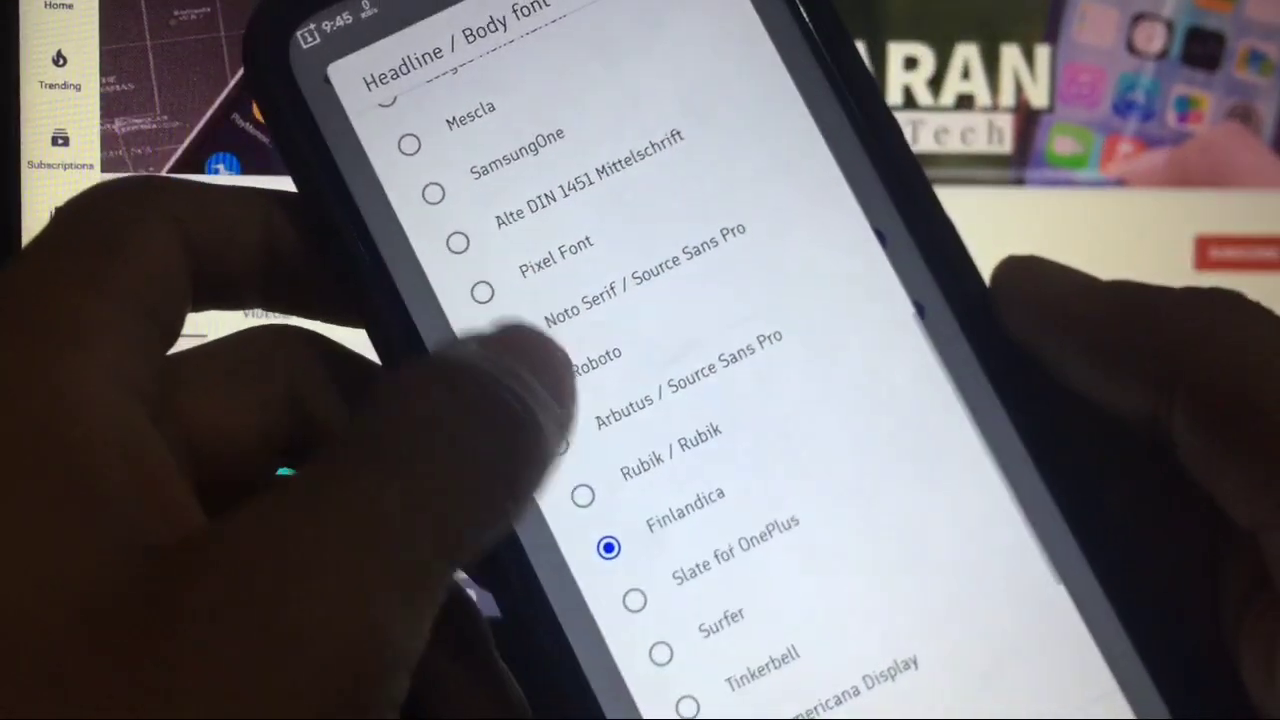
{"action": "scroll", "scroll_direction": "down", "scroll_amount": 3}
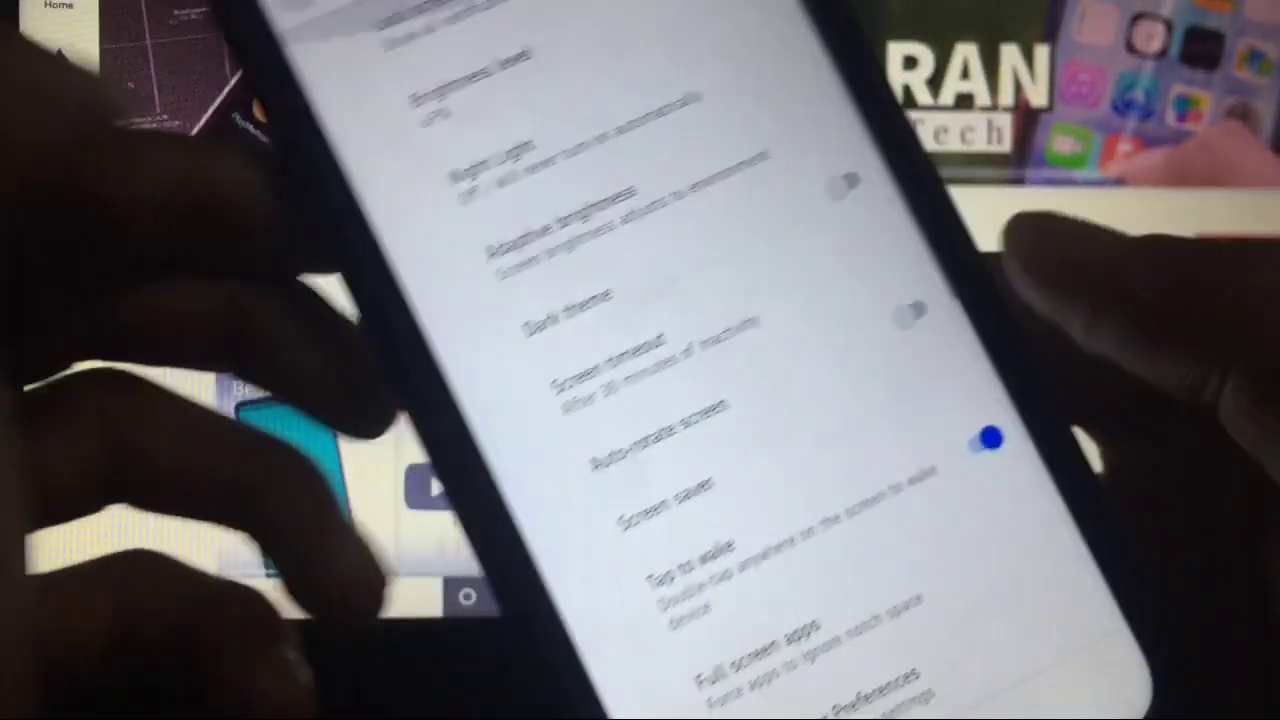
{"action": "scroll", "scroll_direction": "down", "scroll_amount": 3}
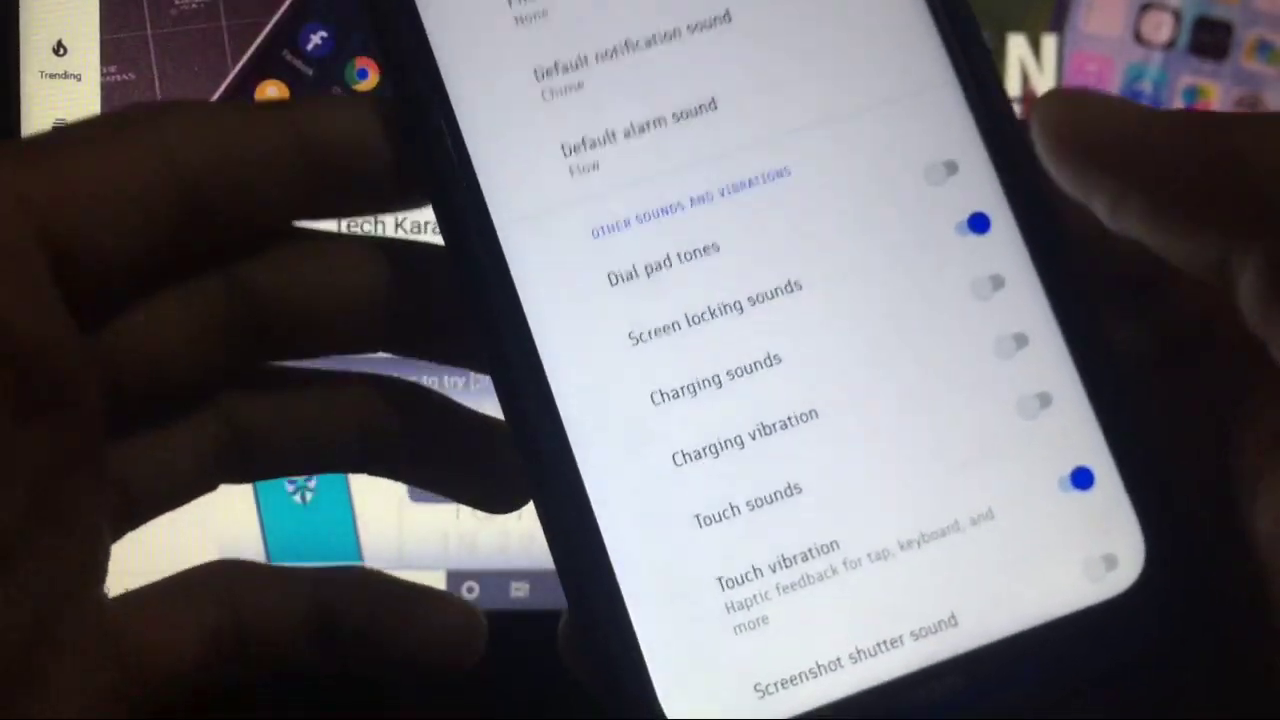
{"action": "scroll", "scroll_direction": "down", "scroll_amount": 3}
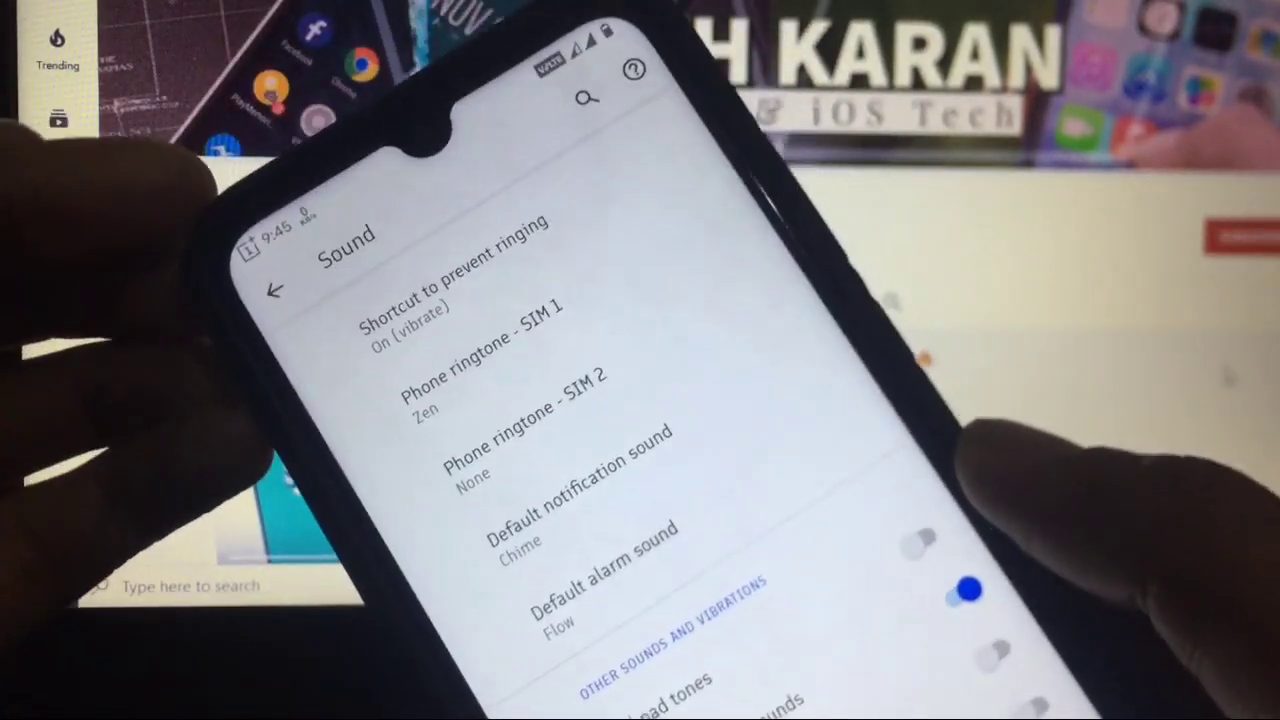
{"action": "left_click", "coordinate": [276, 288]}
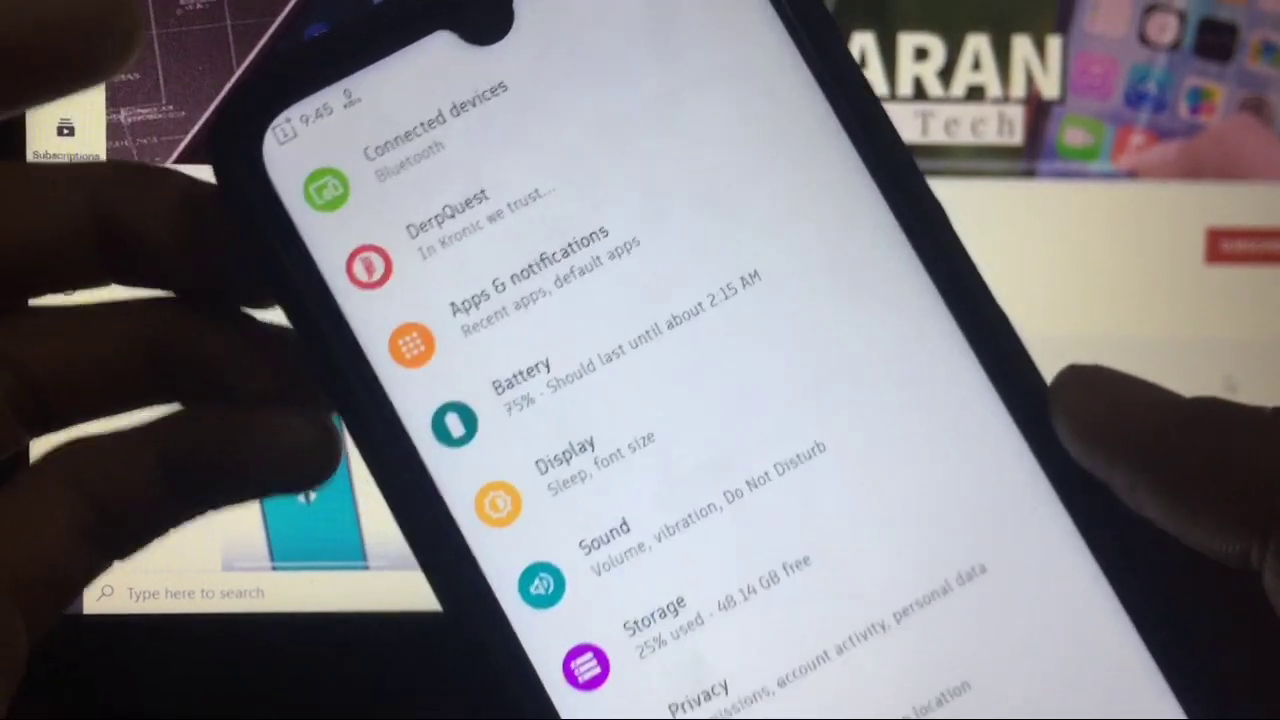
Check the DerpFest Android version details under System > About phone and return to the main list
{"action": "scroll", "scroll_direction": "down", "scroll_amount": 3}
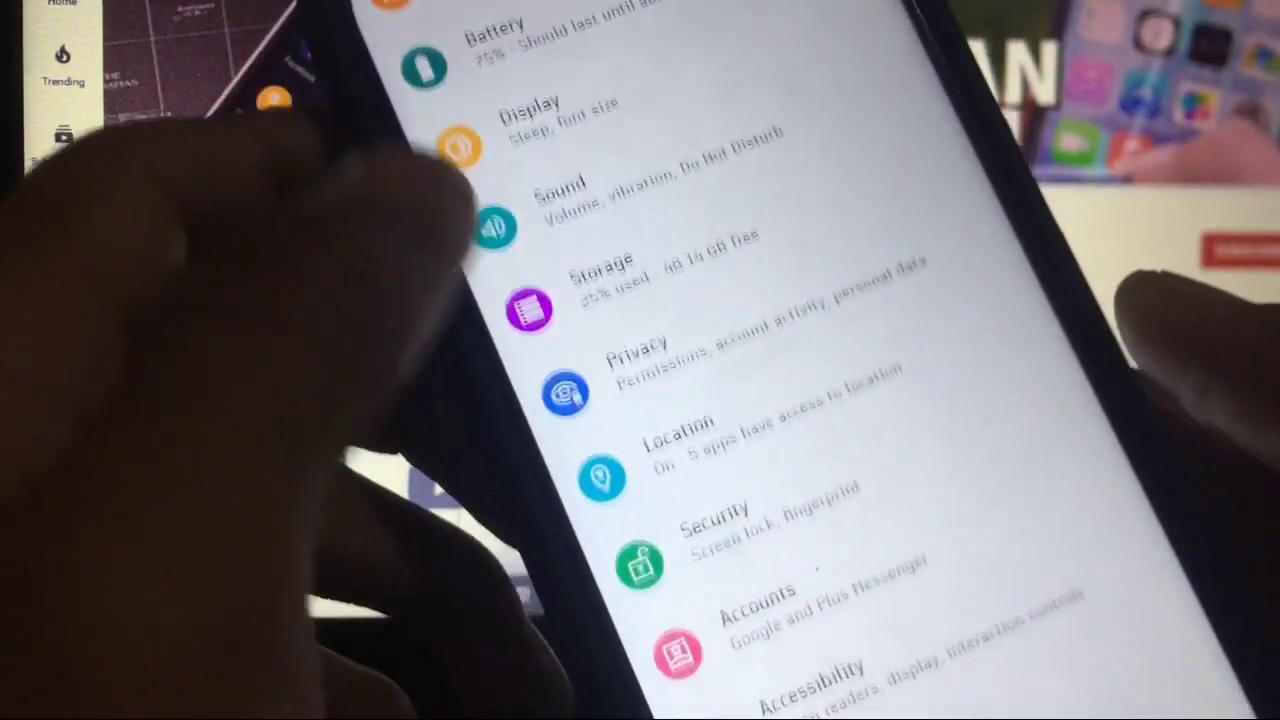
{"action": "left_click", "coordinate": [716, 520]}
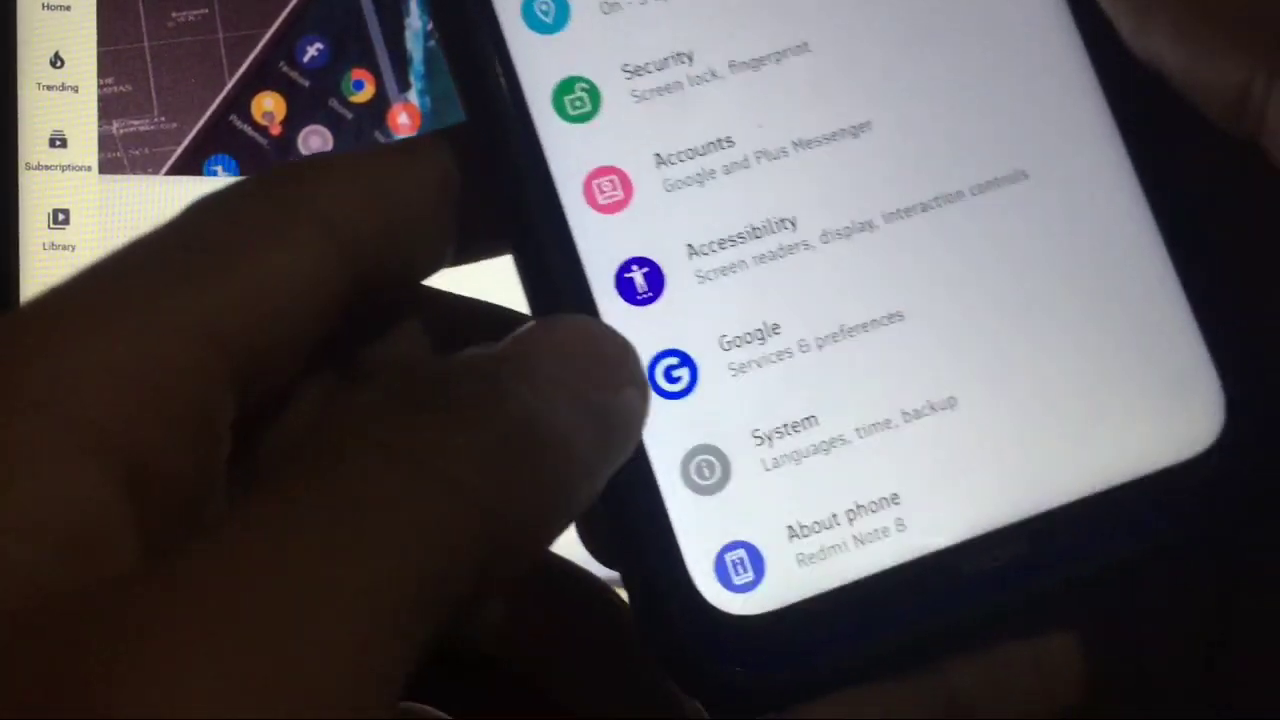
{"action": "scroll", "scroll_direction": "down", "scroll_amount": 3}
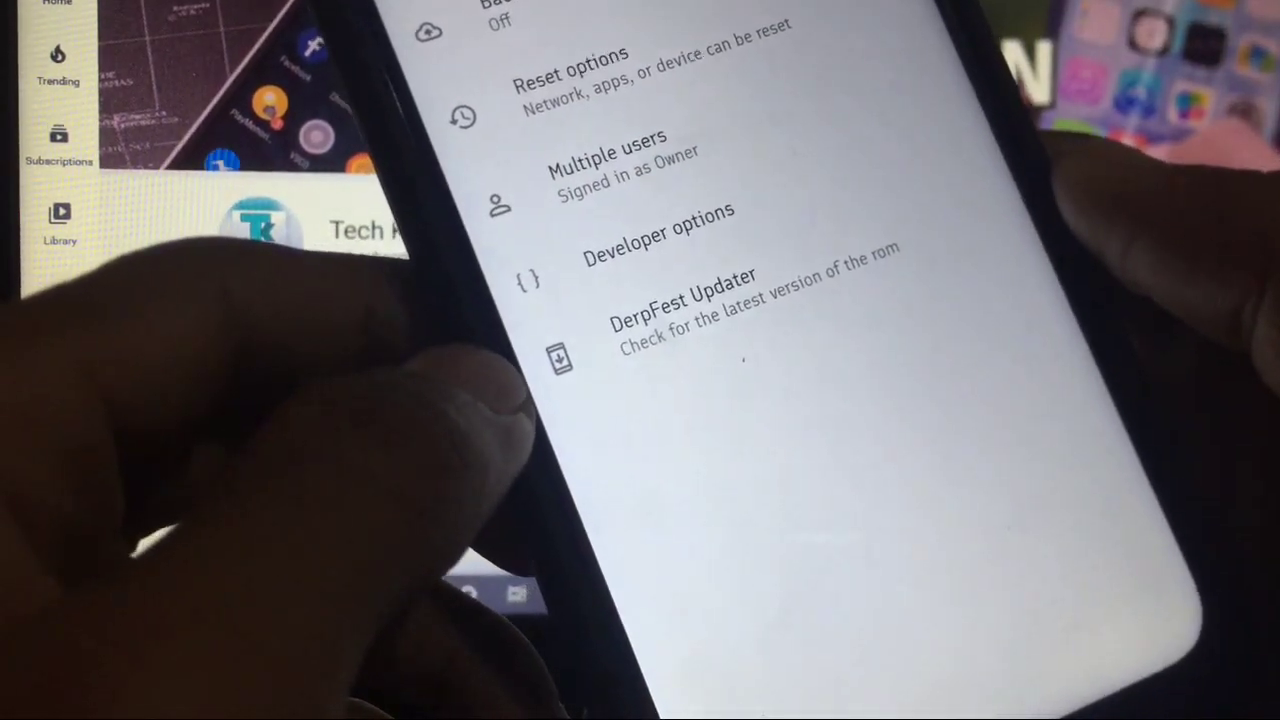
{"action": "scroll", "scroll_direction": "down", "scroll_amount": 3}
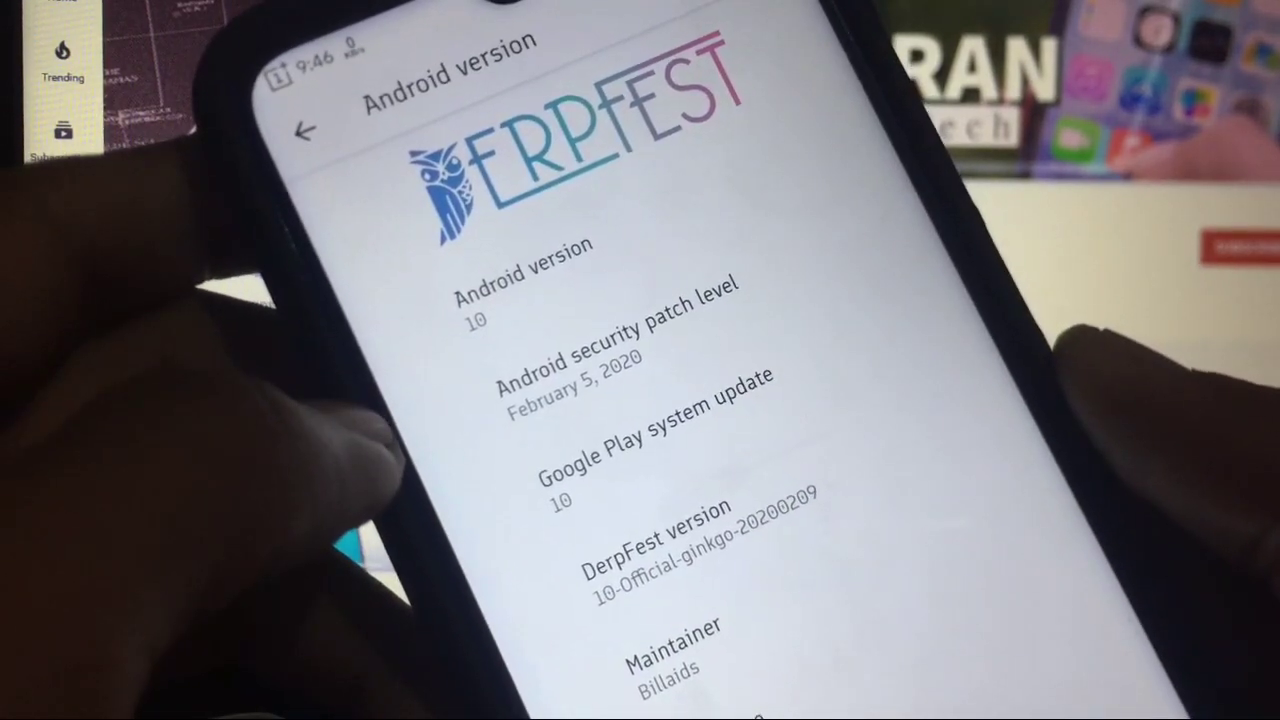
{"action": "left_click", "coordinate": [302, 132]}
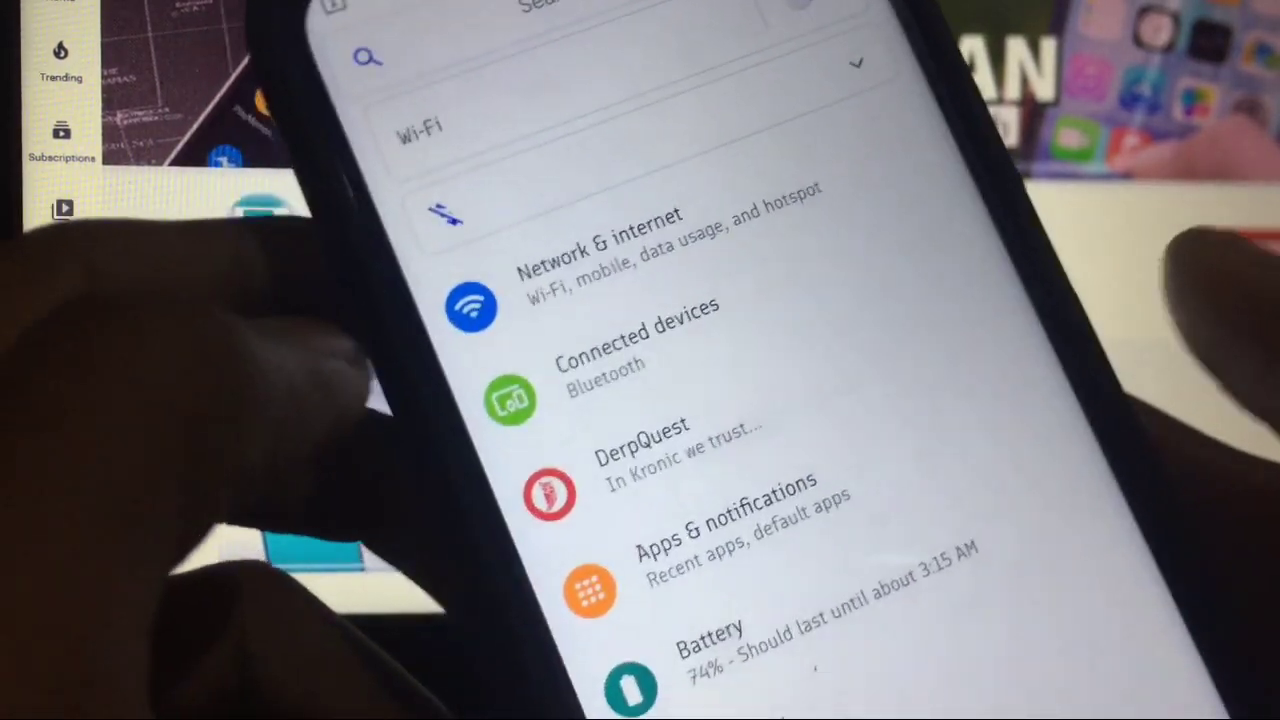
Bring up the Styles & wallpapers picker showing the Default theme preview
{"action": "left_click", "coordinate": [640, 460]}
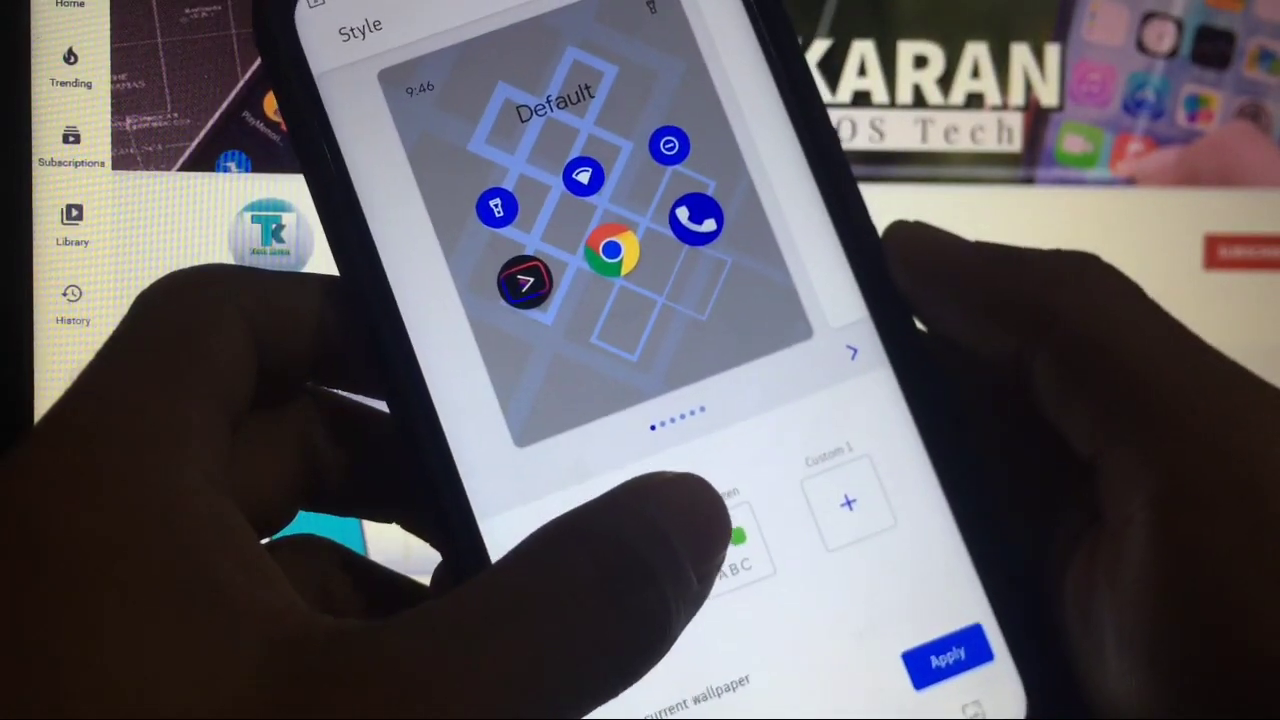
Preview the KronicGreen and Default styles, then view the 5x5 home-screen grid option
{"action": "left_click", "coordinate": [724, 560]}
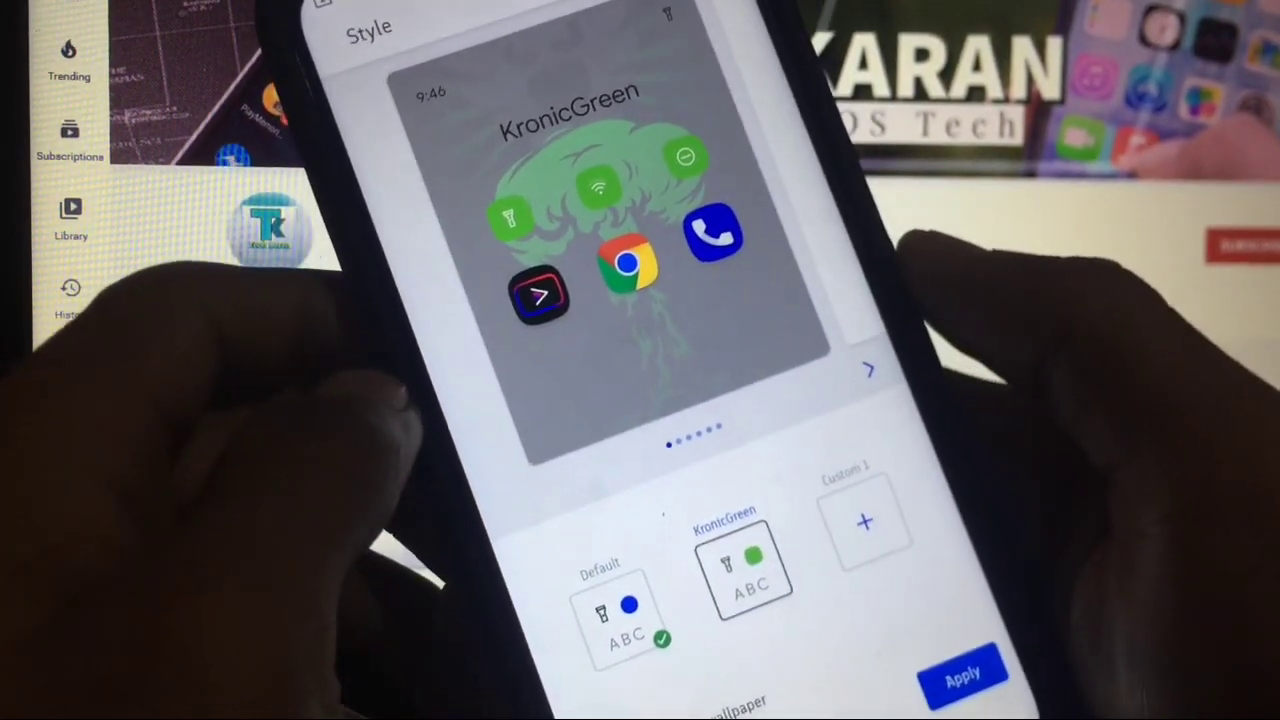
{"action": "left_click", "coordinate": [612, 600]}
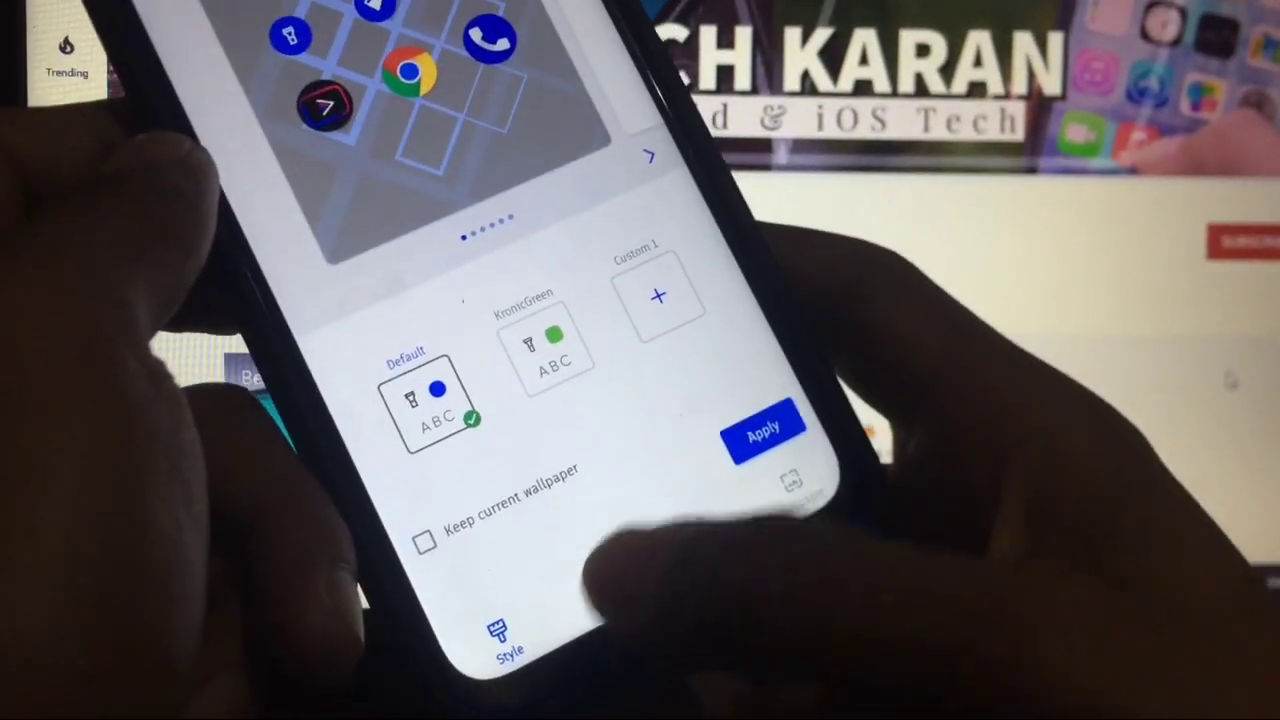
{"action": "left_click", "coordinate": [704, 644]}
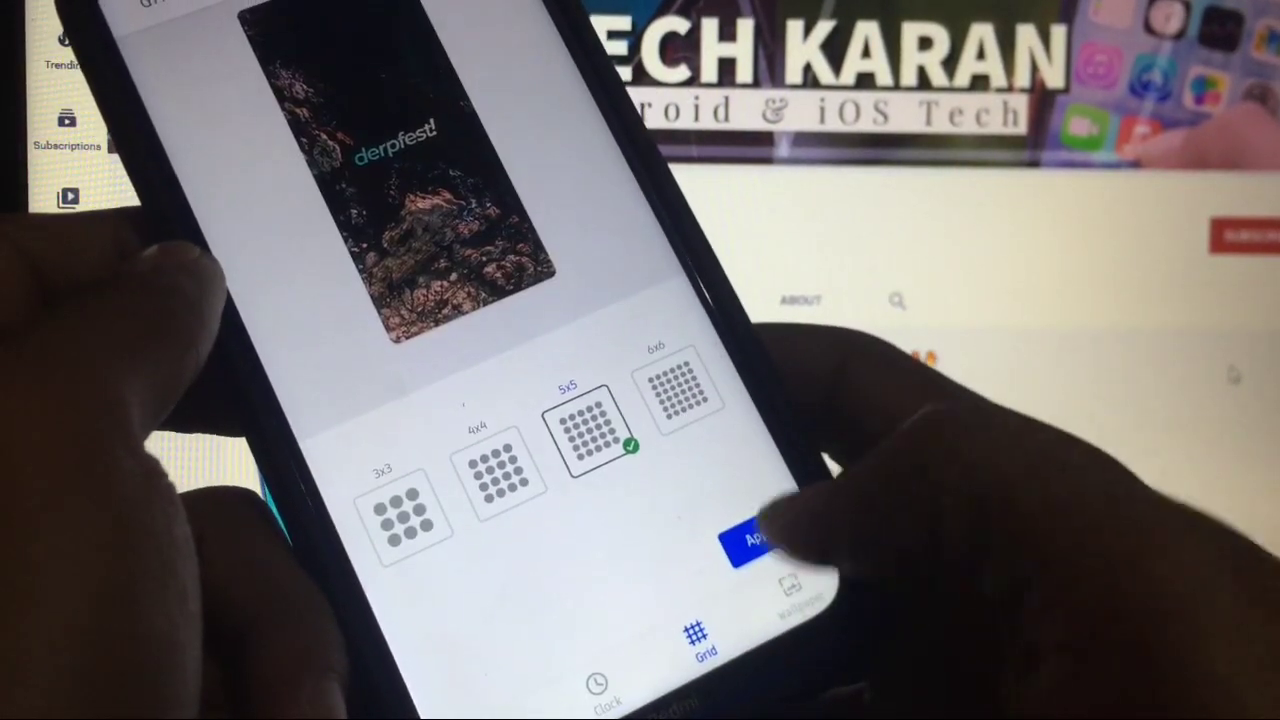
{"action": "left_click", "coordinate": [760, 540]}
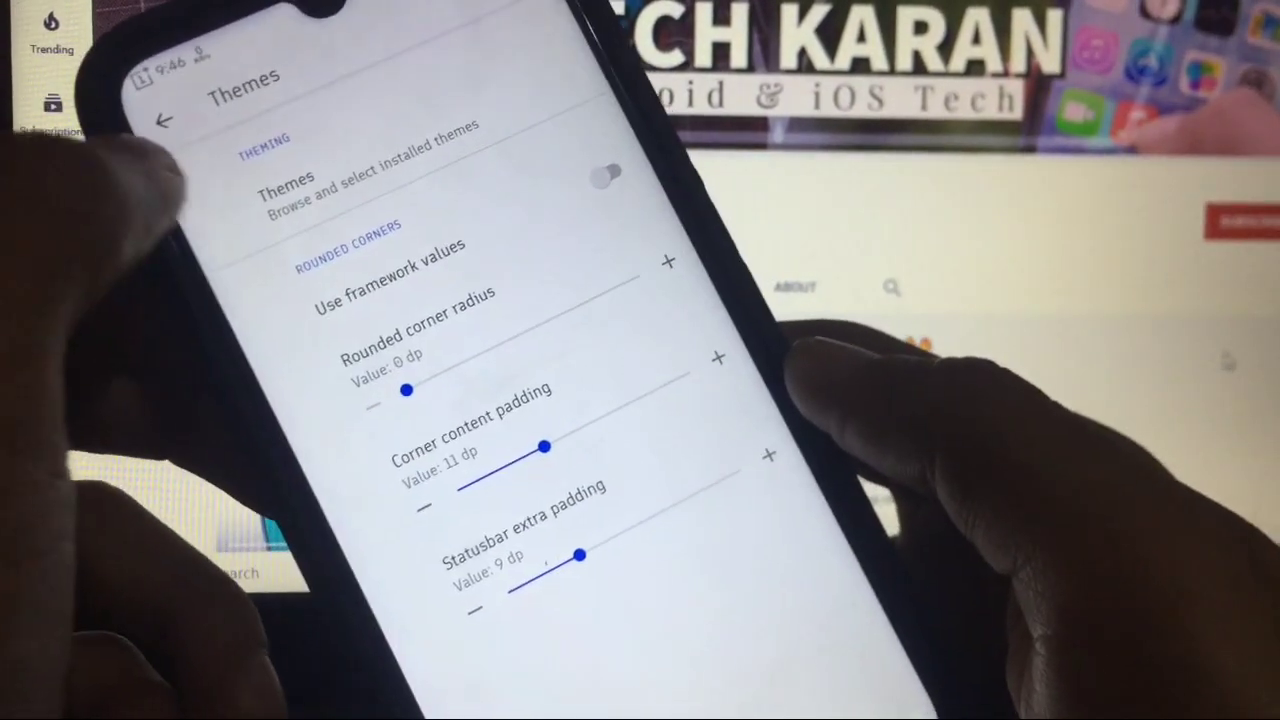
Browse DerpQuest's Status bar pages: signal icons, DerpFest logo, clock, battery and ticker
{"action": "left_click", "coordinate": [162, 120]}
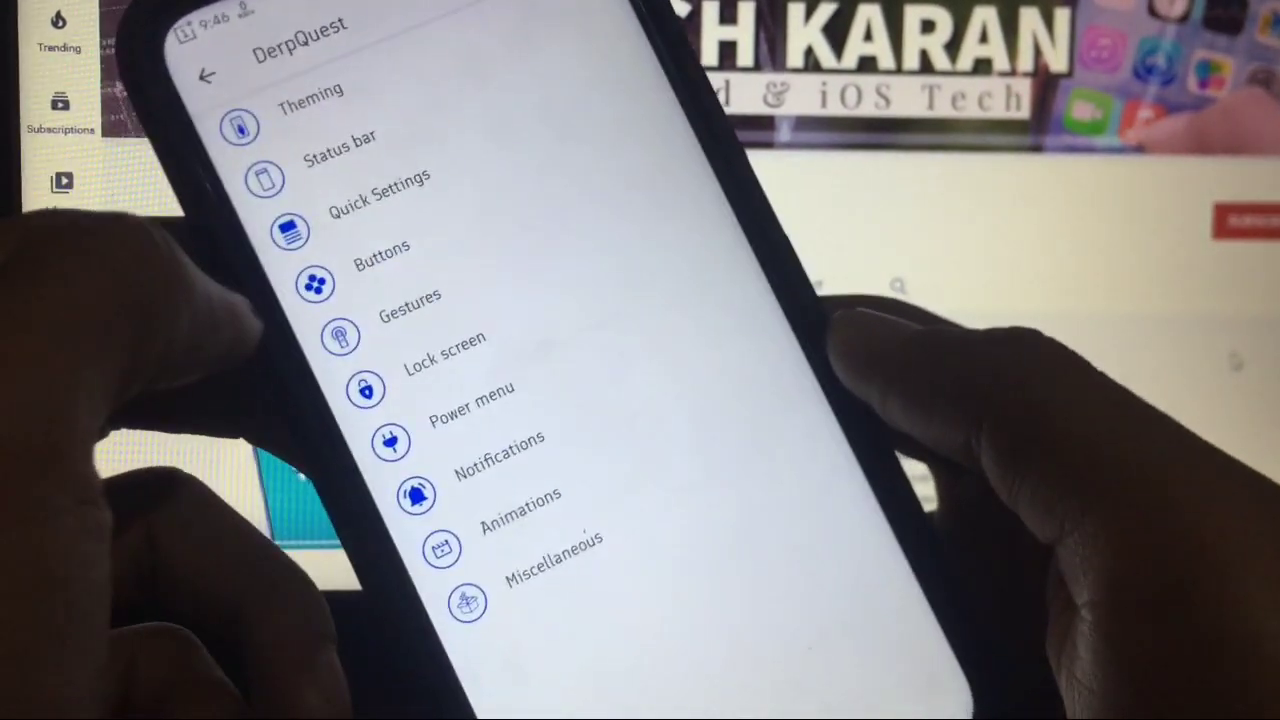
{"action": "left_click", "coordinate": [340, 136]}
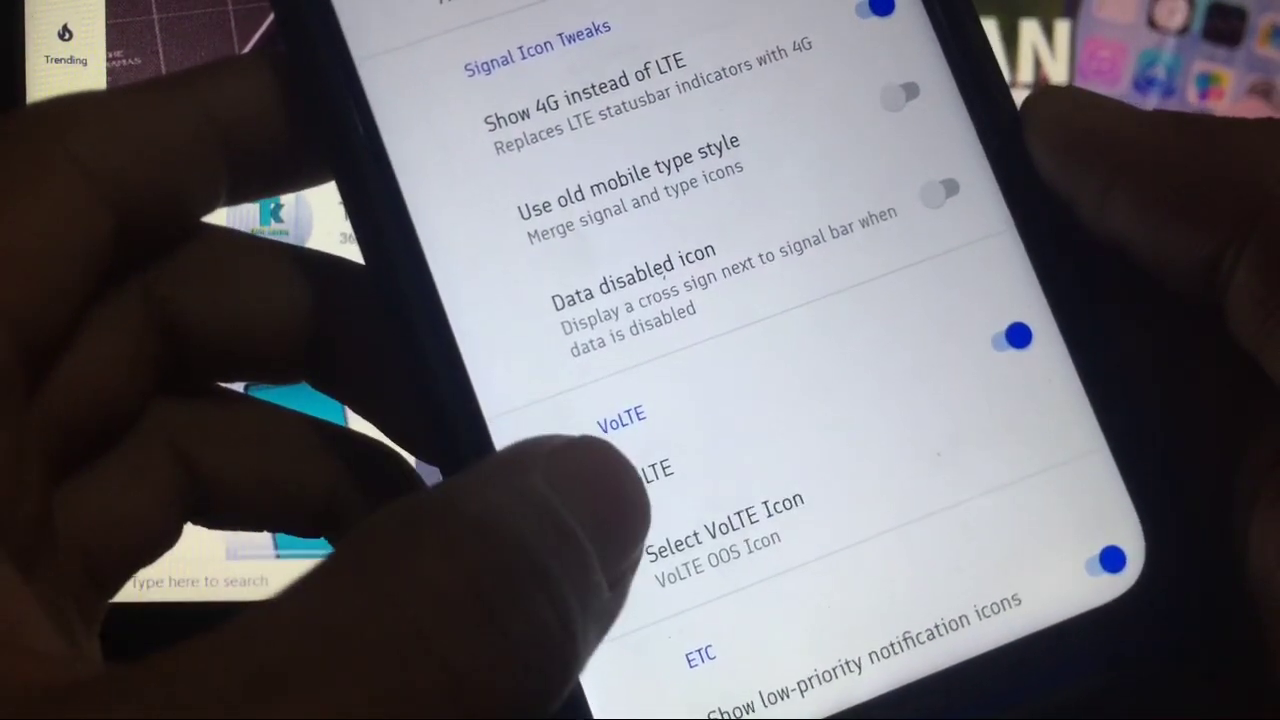
{"action": "left_click", "coordinate": [700, 520]}
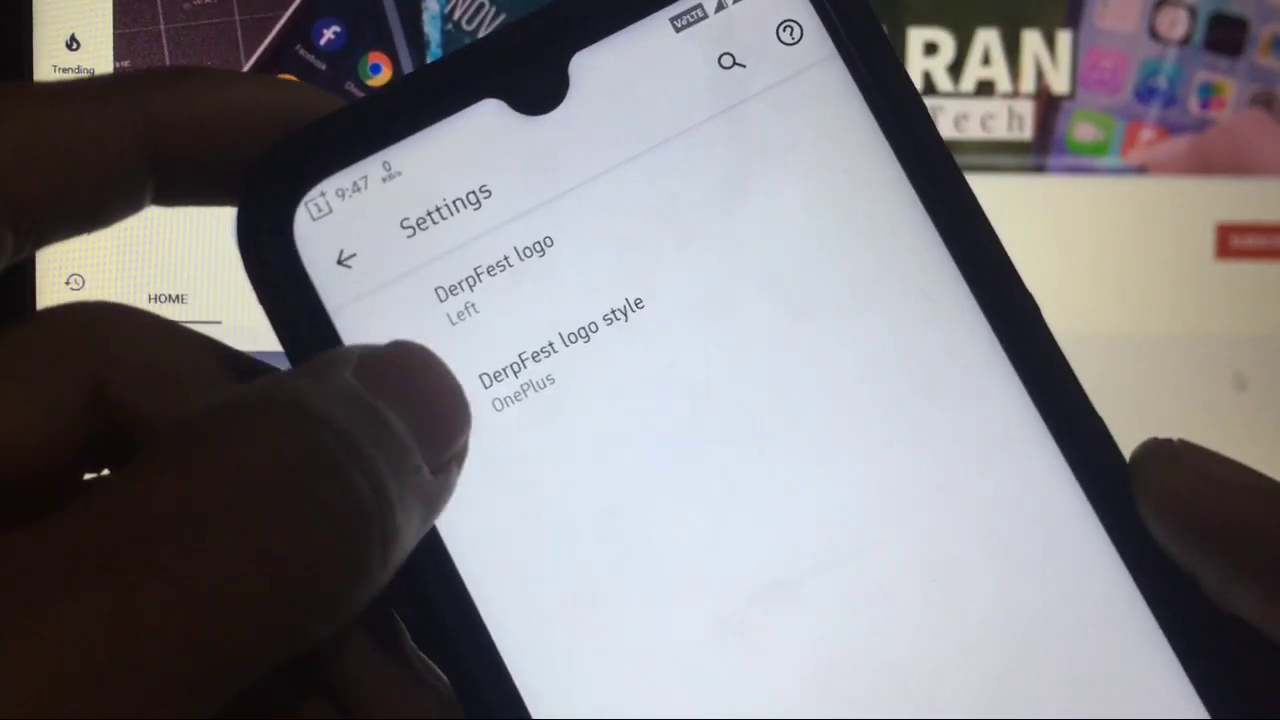
{"action": "left_click", "coordinate": [560, 344]}
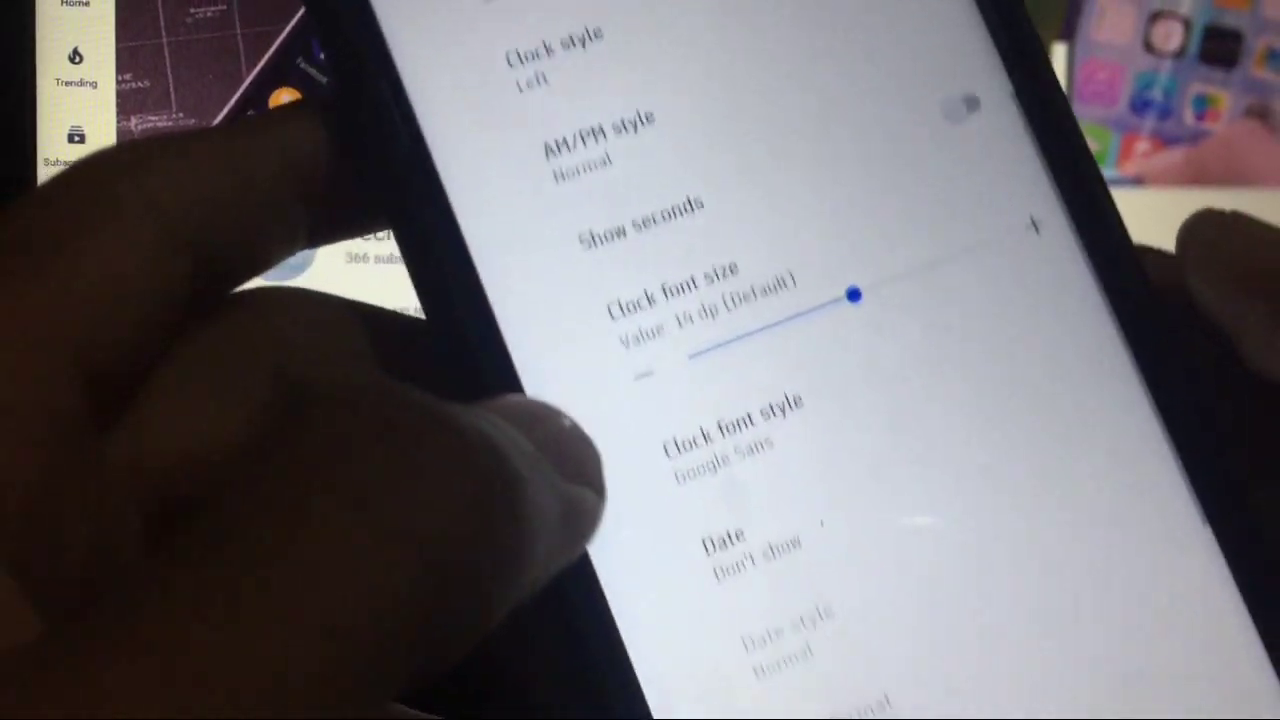
{"action": "scroll", "scroll_direction": "down", "scroll_amount": 3}
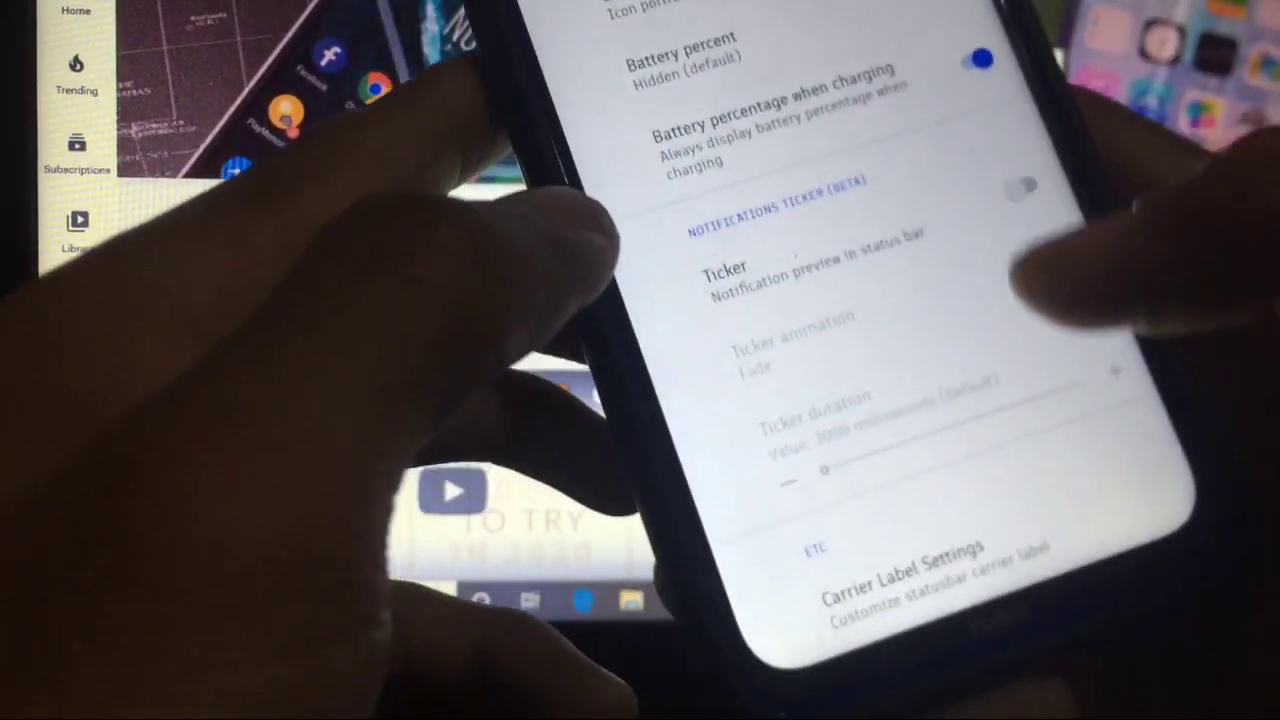
{"action": "scroll", "scroll_direction": "down", "scroll_amount": 3}
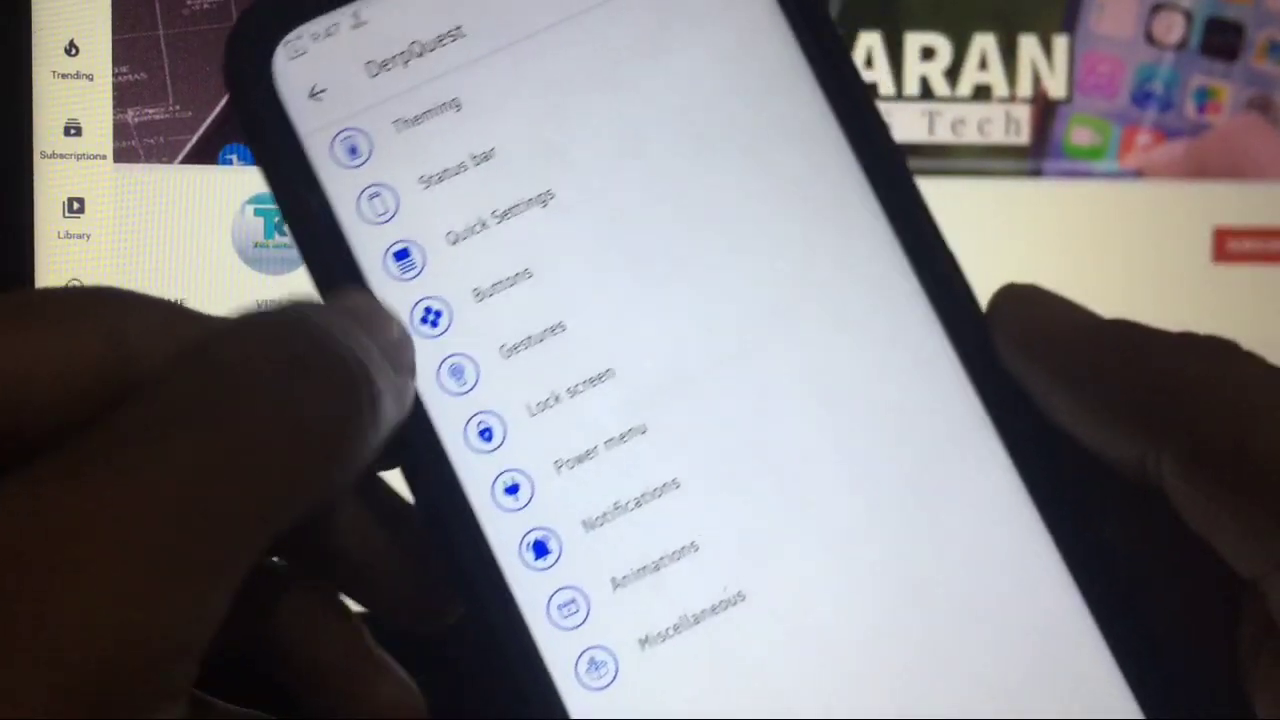
{"action": "left_click", "coordinate": [480, 210]}
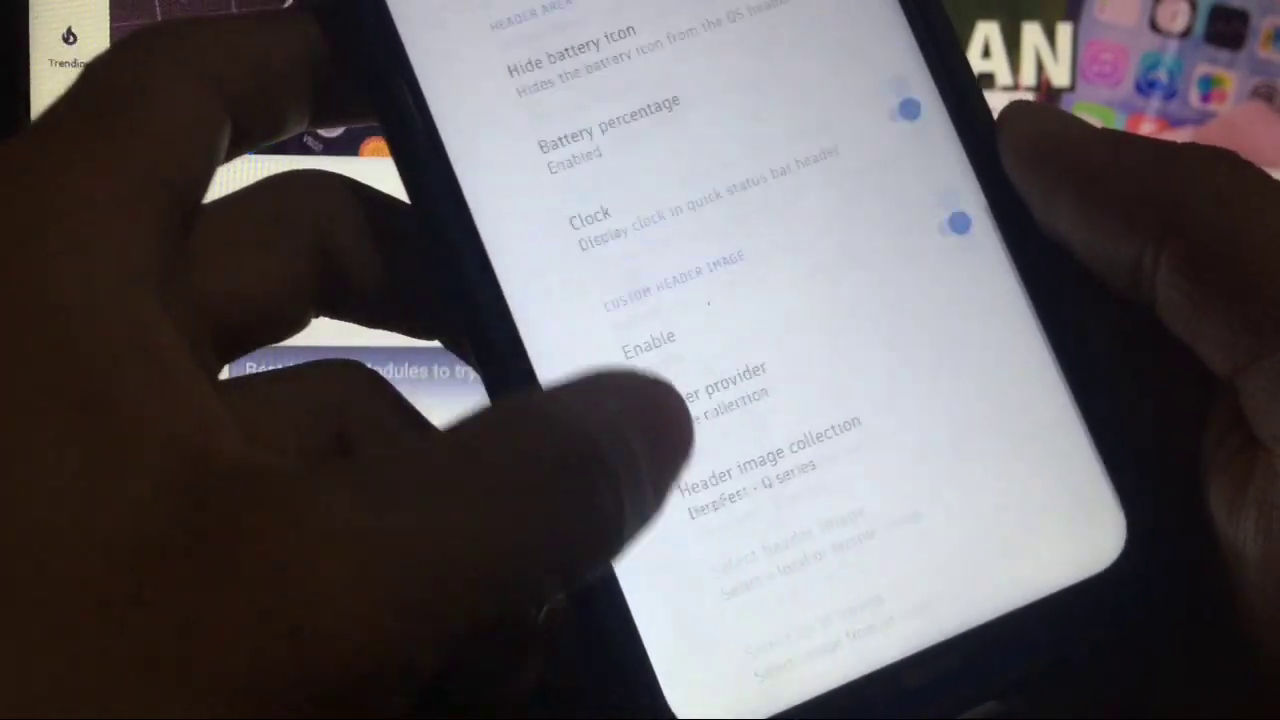
{"action": "scroll", "scroll_direction": "down", "scroll_amount": 3}
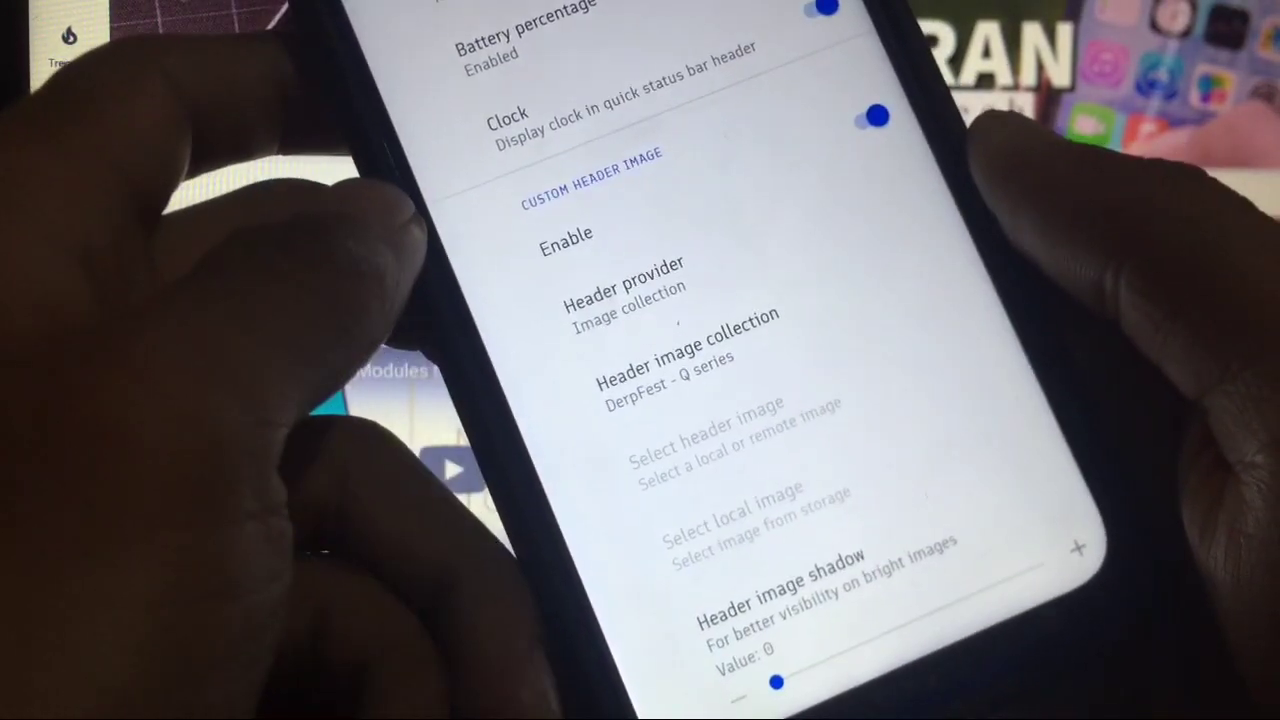
{"action": "left_click", "coordinate": [684, 360]}
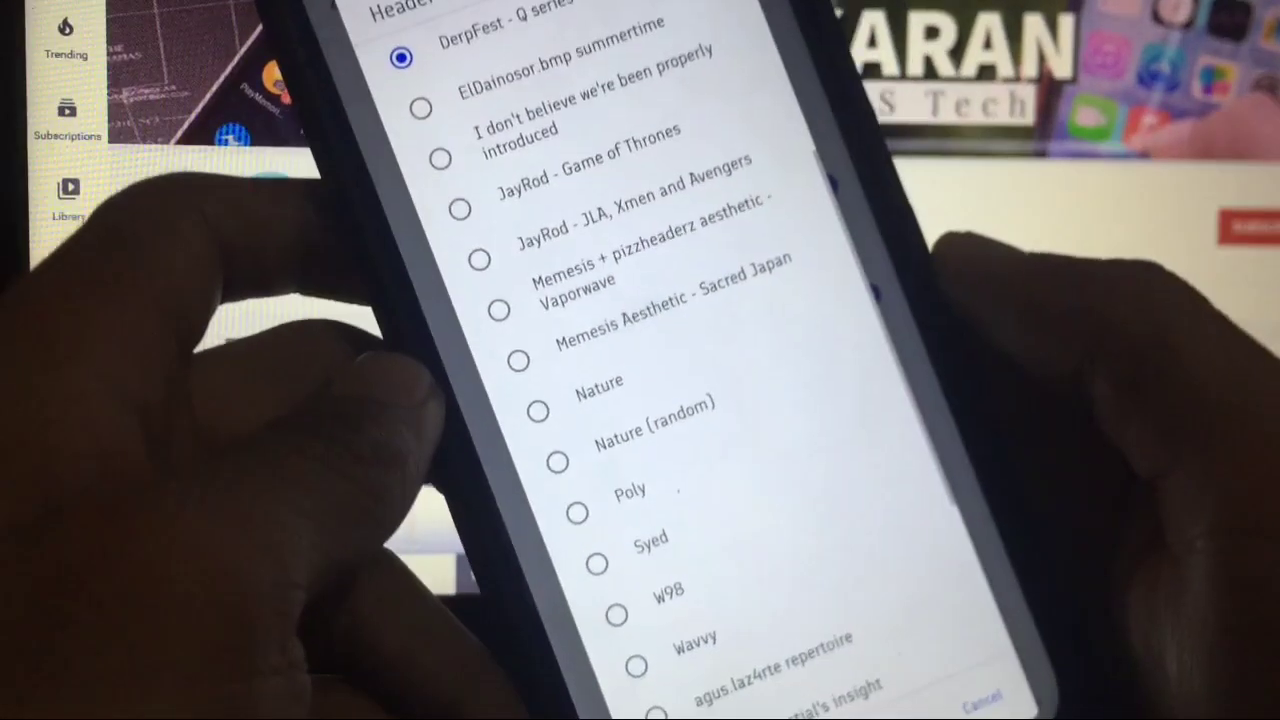
{"action": "scroll", "scroll_direction": "down", "scroll_amount": 3}
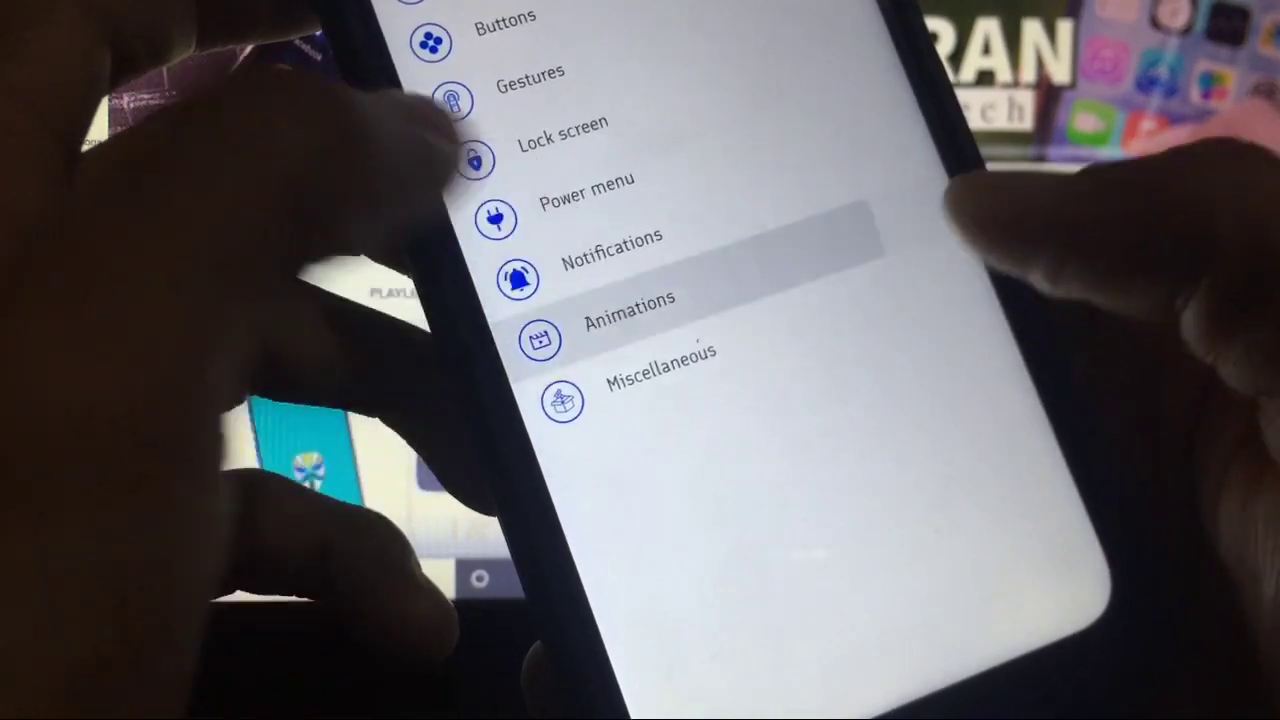
Scroll through the DerpQuest categories before rebooting into TWRP recovery via the power menu
{"action": "scroll", "scroll_direction": "down", "scroll_amount": 3}
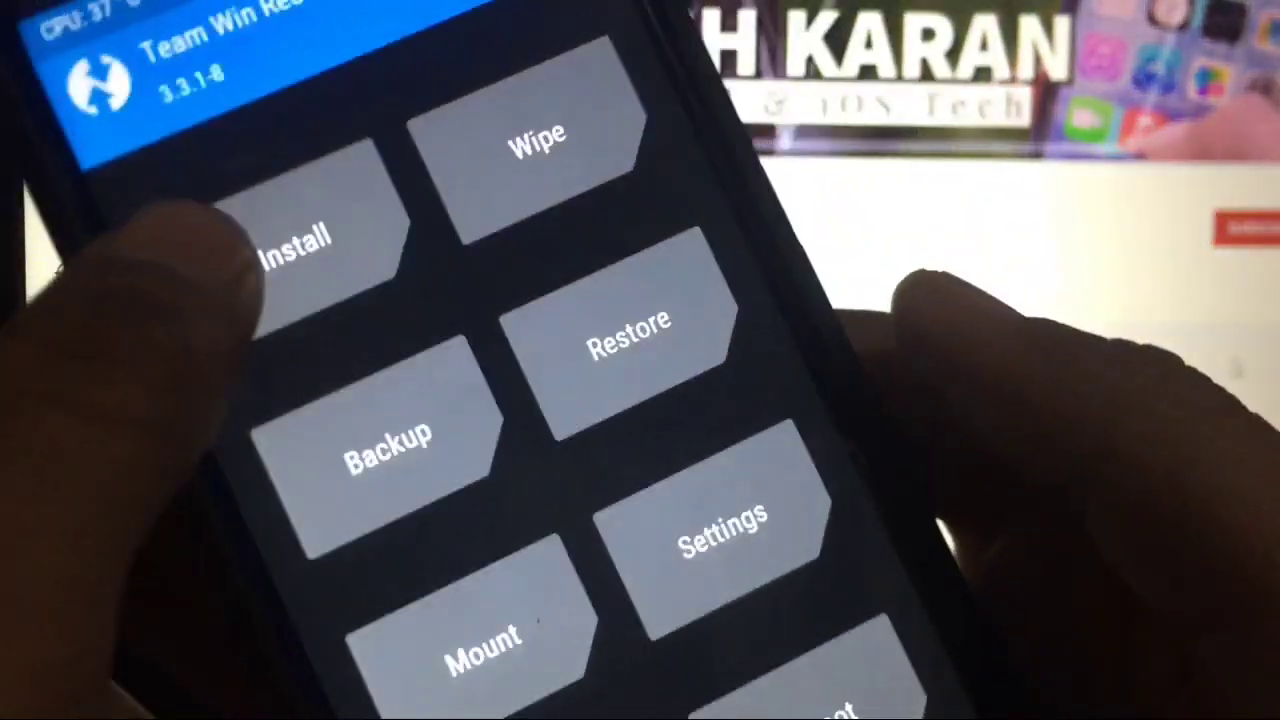
{"action": "left_click", "coordinate": [300, 240]}
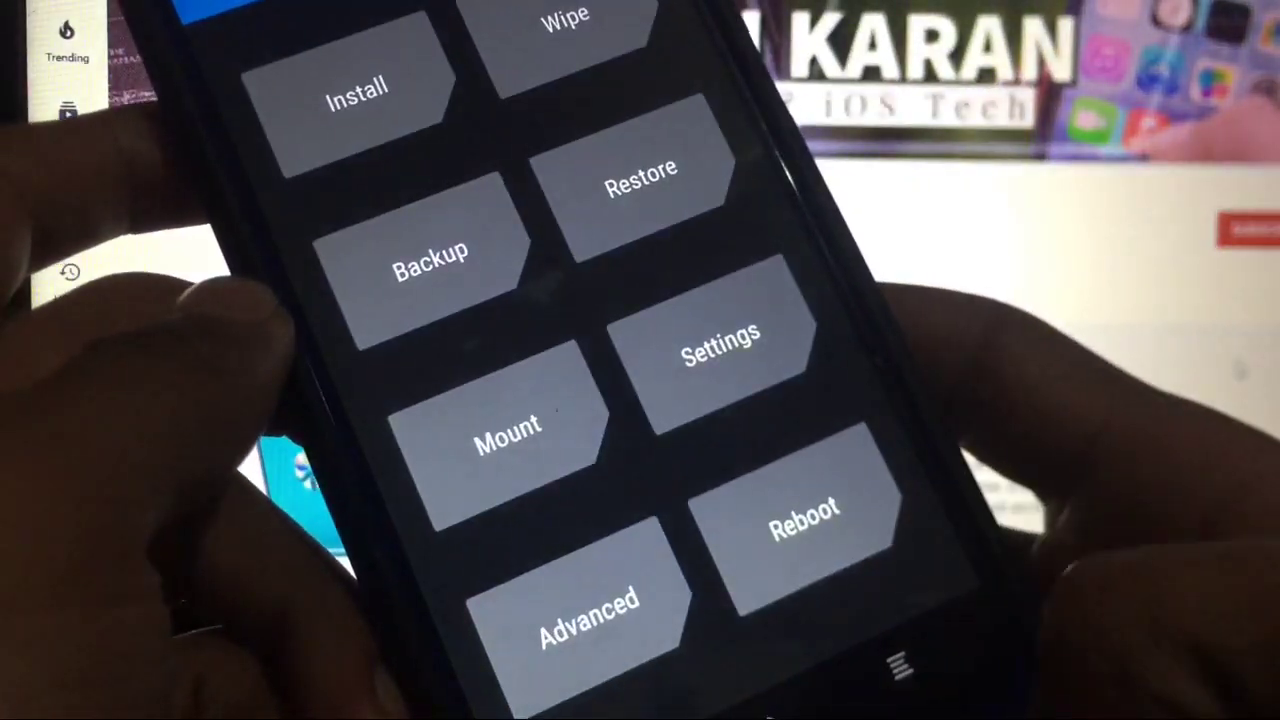
{"action": "left_click", "coordinate": [798, 524]}
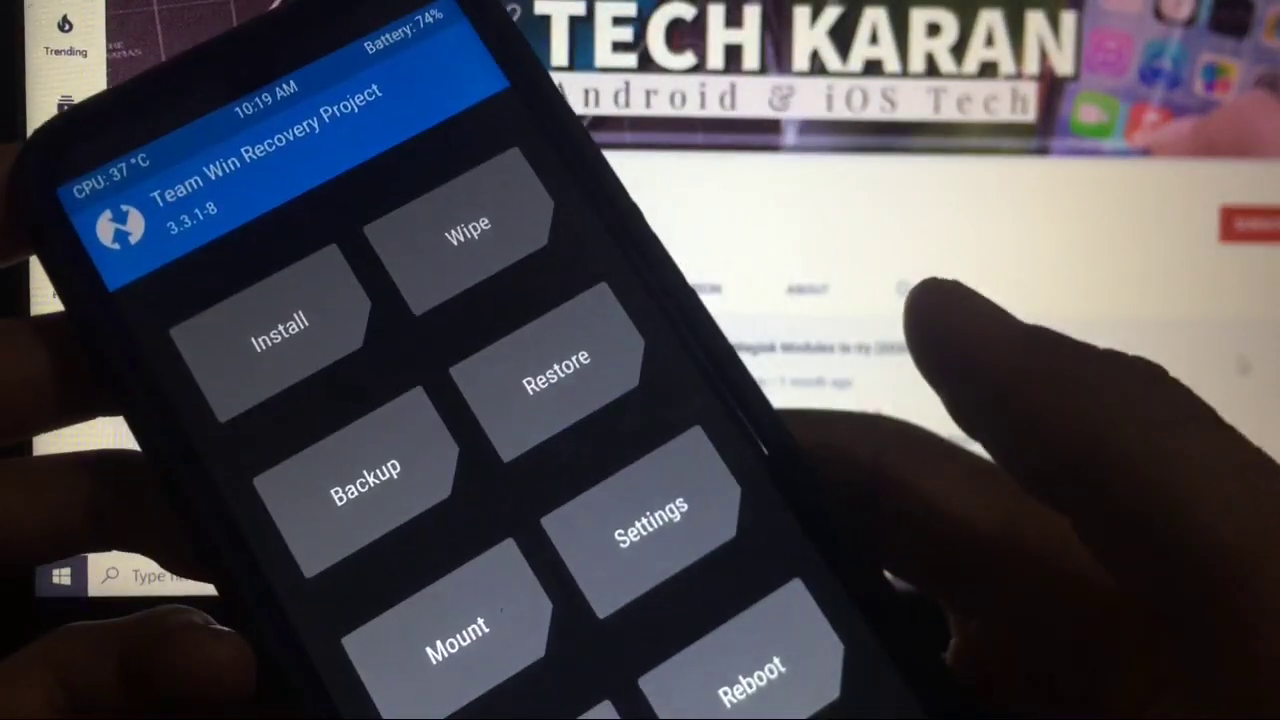
Queue open_gapps-arm64-10.0-pico-20200131.zip and Magisk-v20.3(20300).zip in TWRP's Install flash queue
{"action": "left_click", "coordinate": [280, 320]}
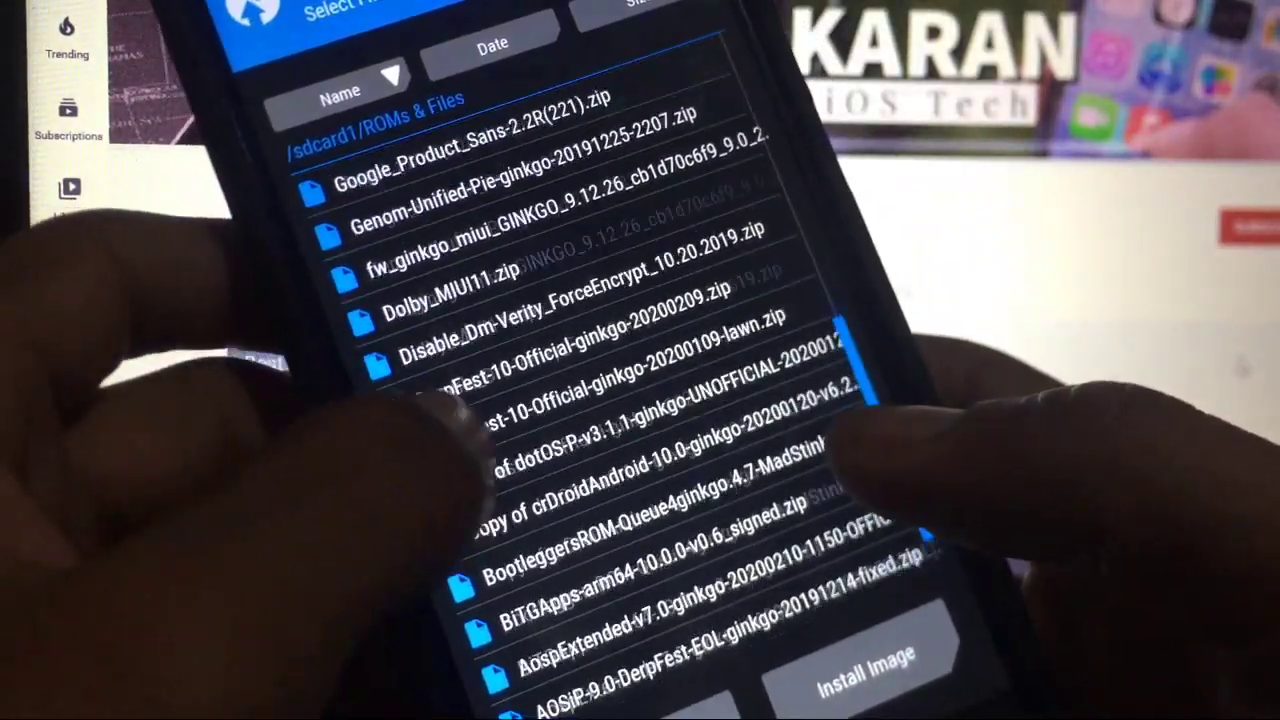
{"action": "scroll", "scroll_direction": "down", "scroll_amount": 3}
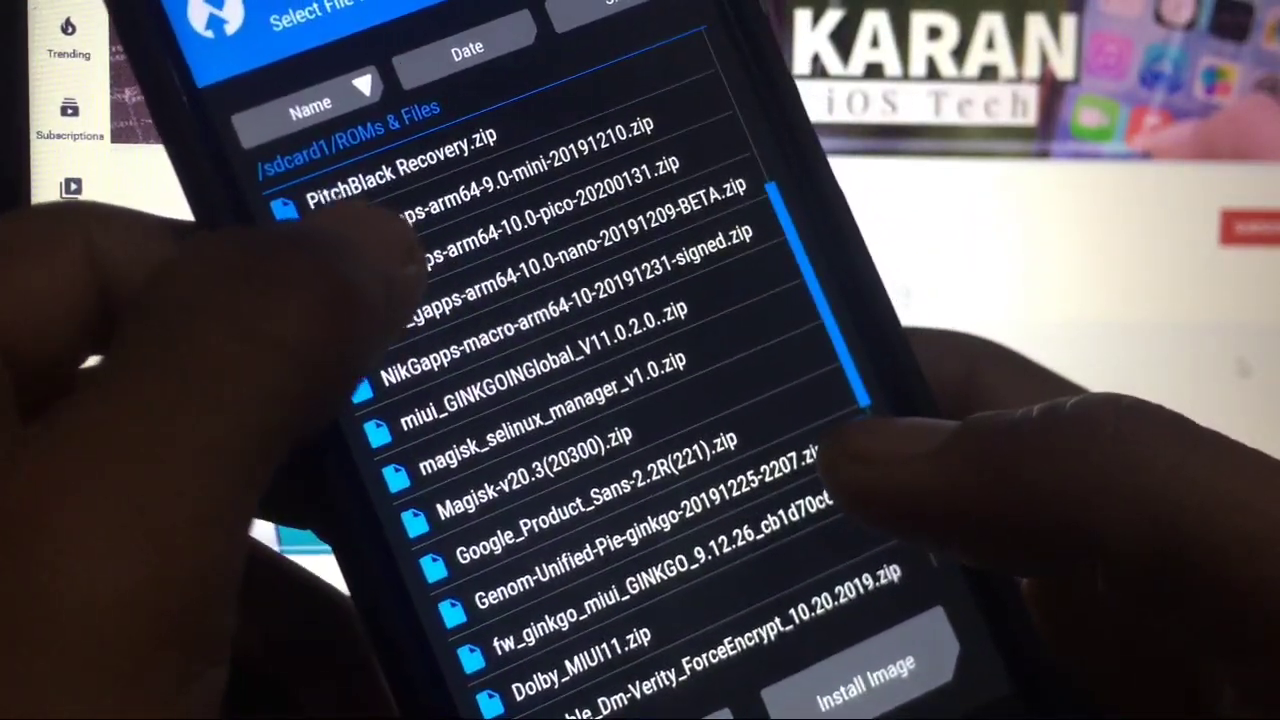
{"action": "left_click", "coordinate": [550, 216]}
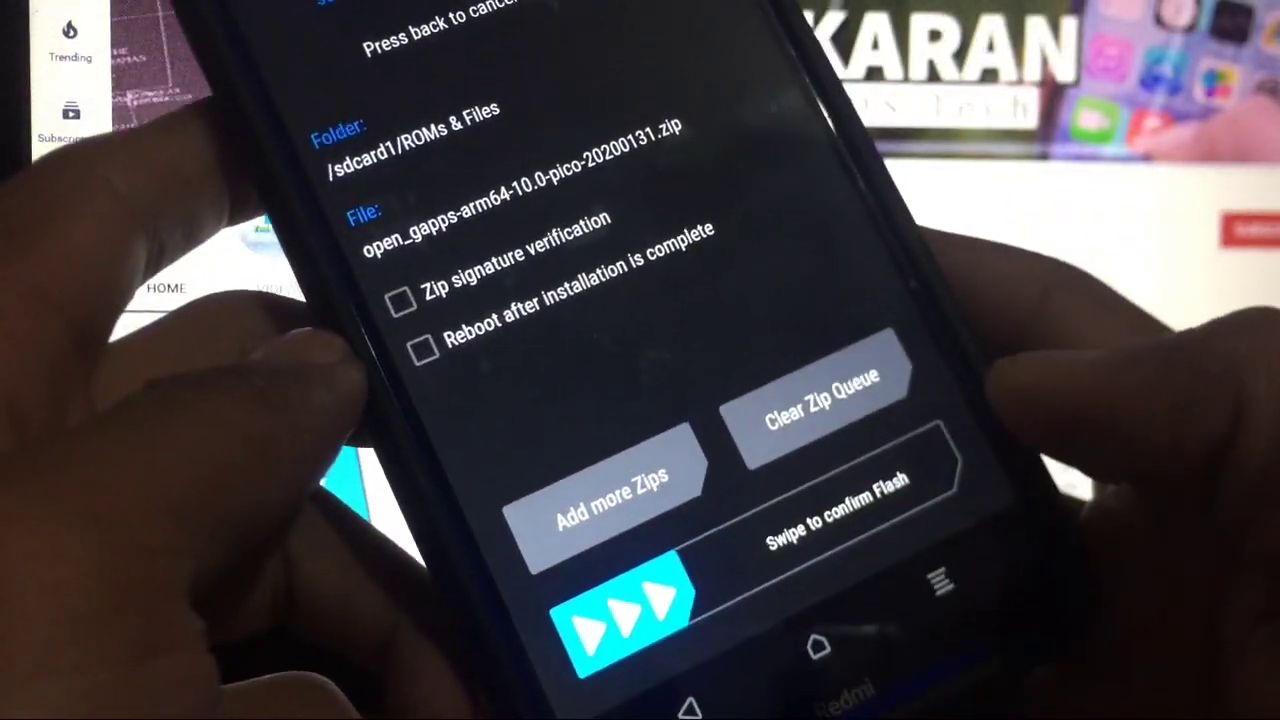
{"action": "left_click", "coordinate": [608, 496]}
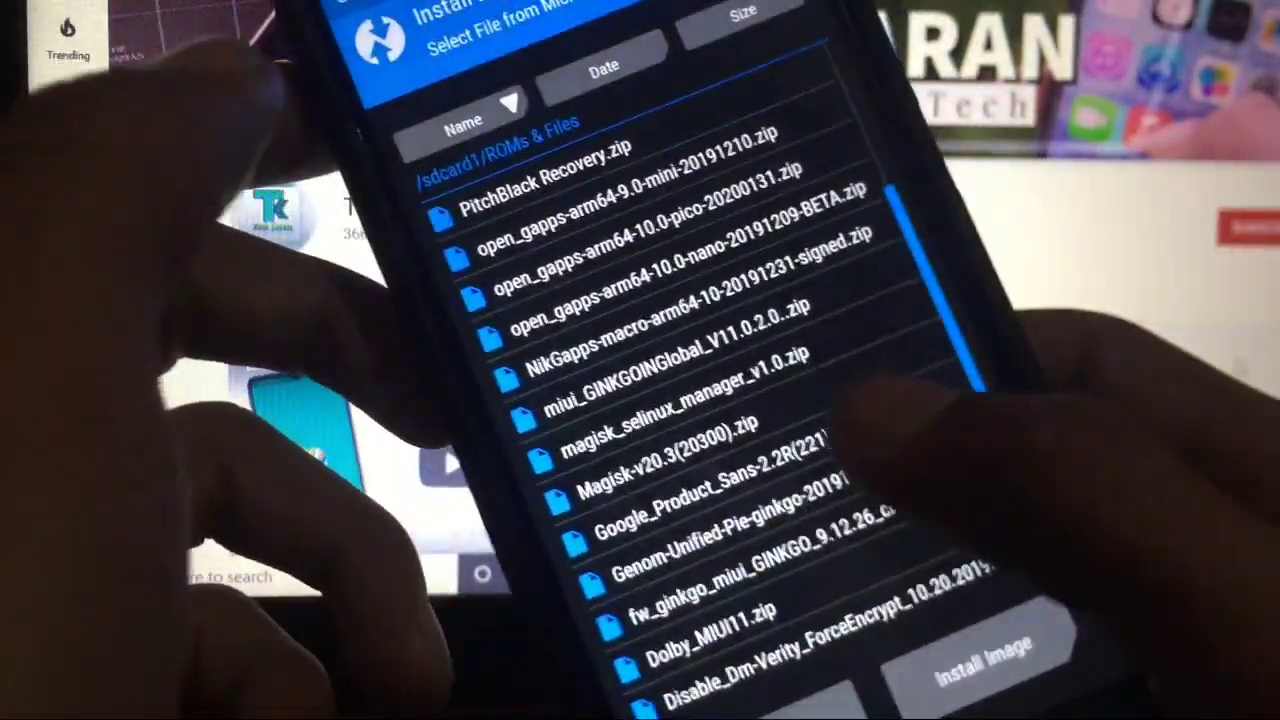
{"action": "left_click", "coordinate": [660, 450]}
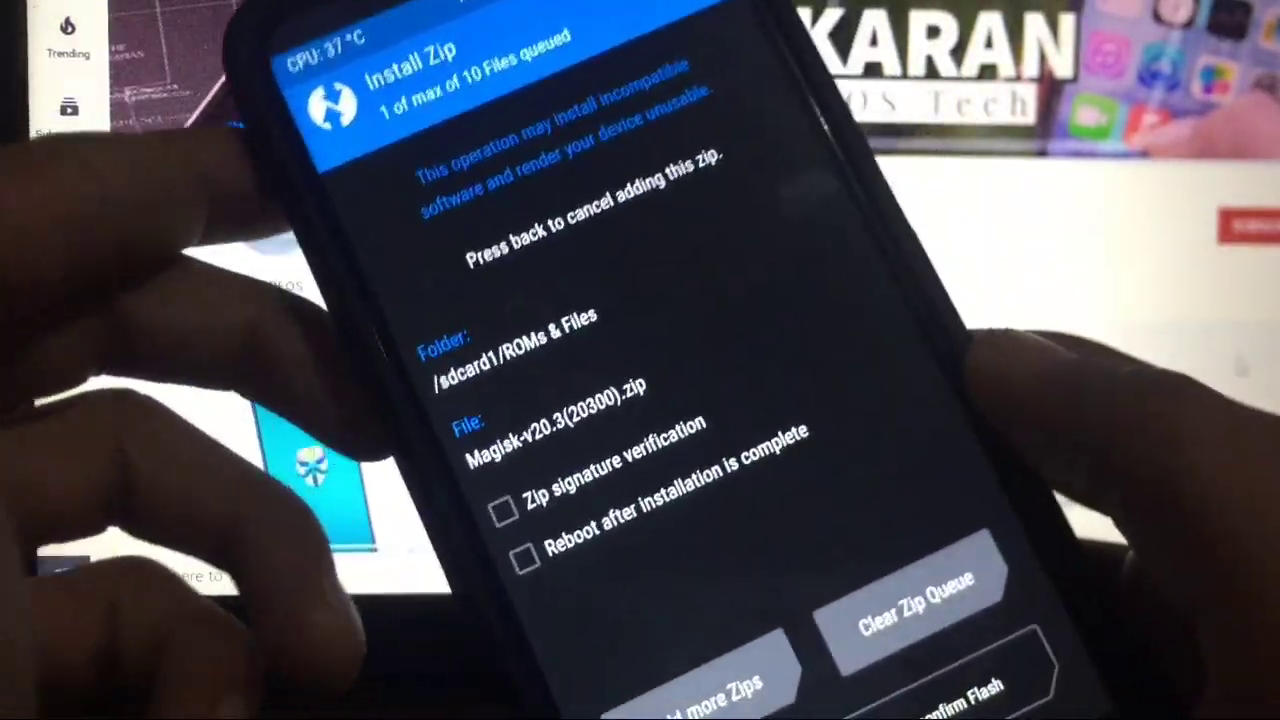